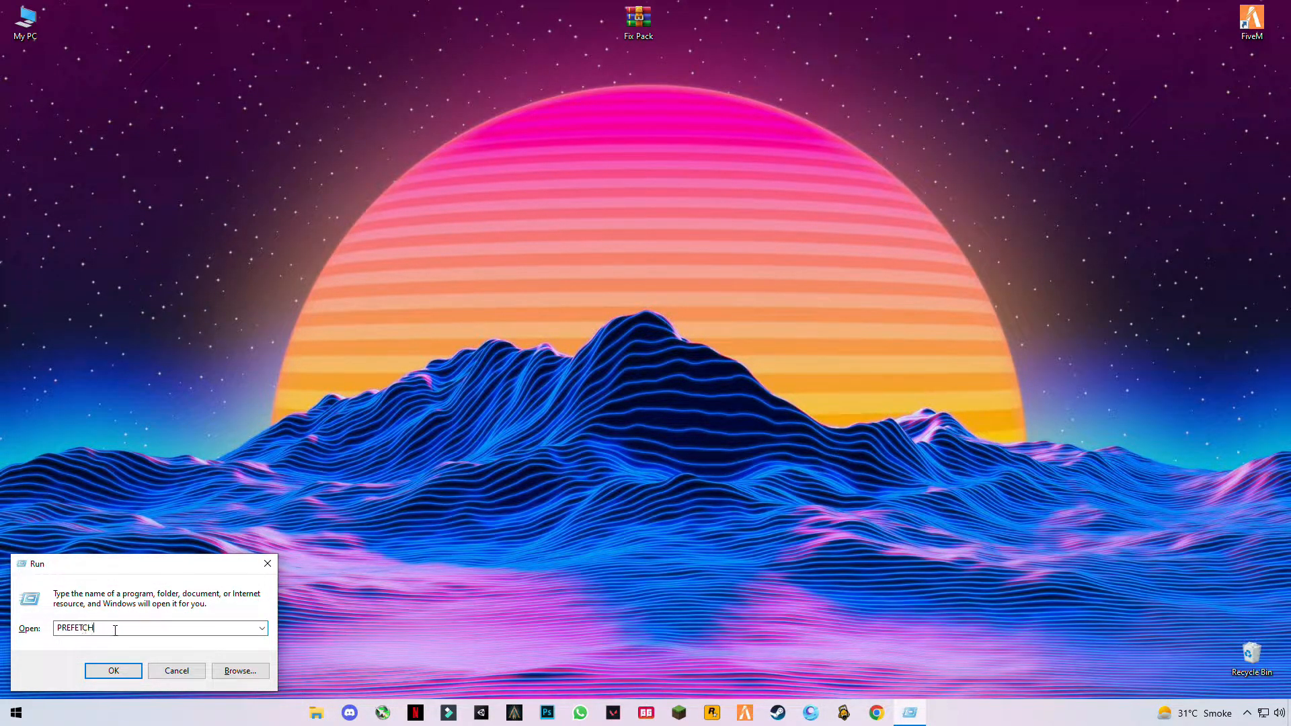
Delete all files in the Windows Prefetch folder, skipping the one still in use
{"action": "left_click", "coordinate": [113, 671]}
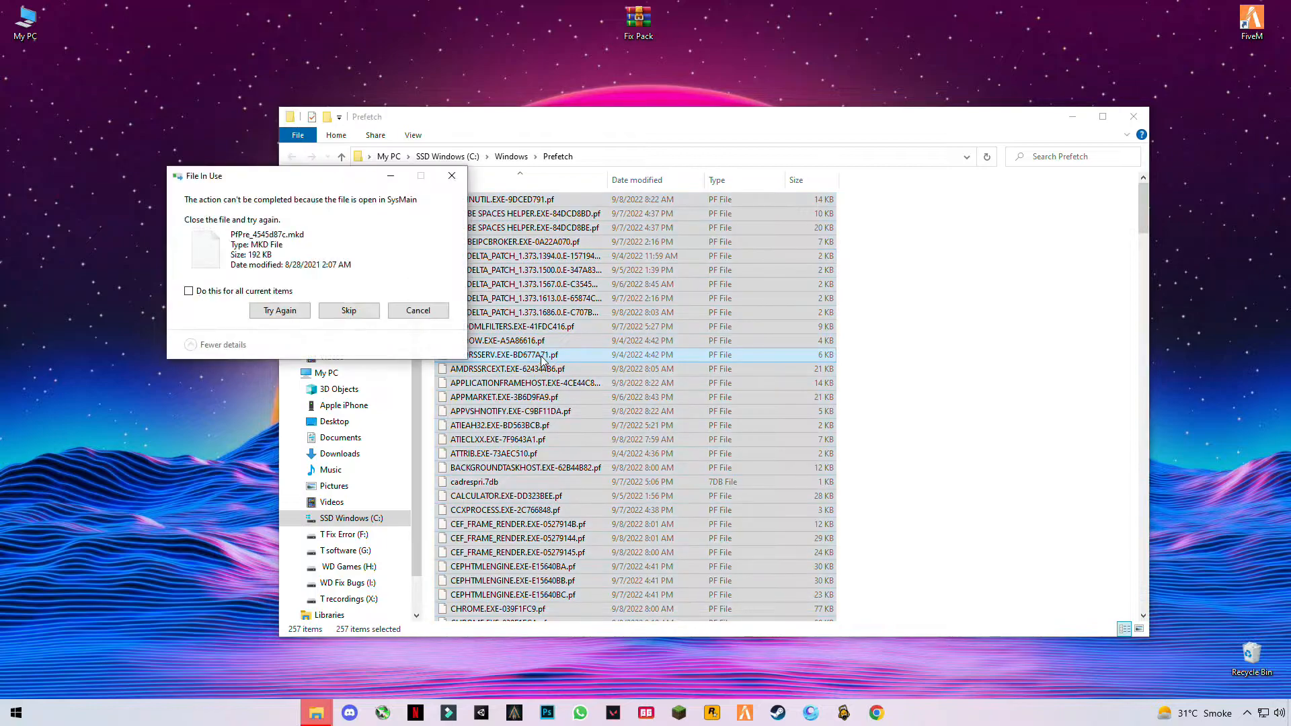
{"action": "left_click", "coordinate": [348, 310]}
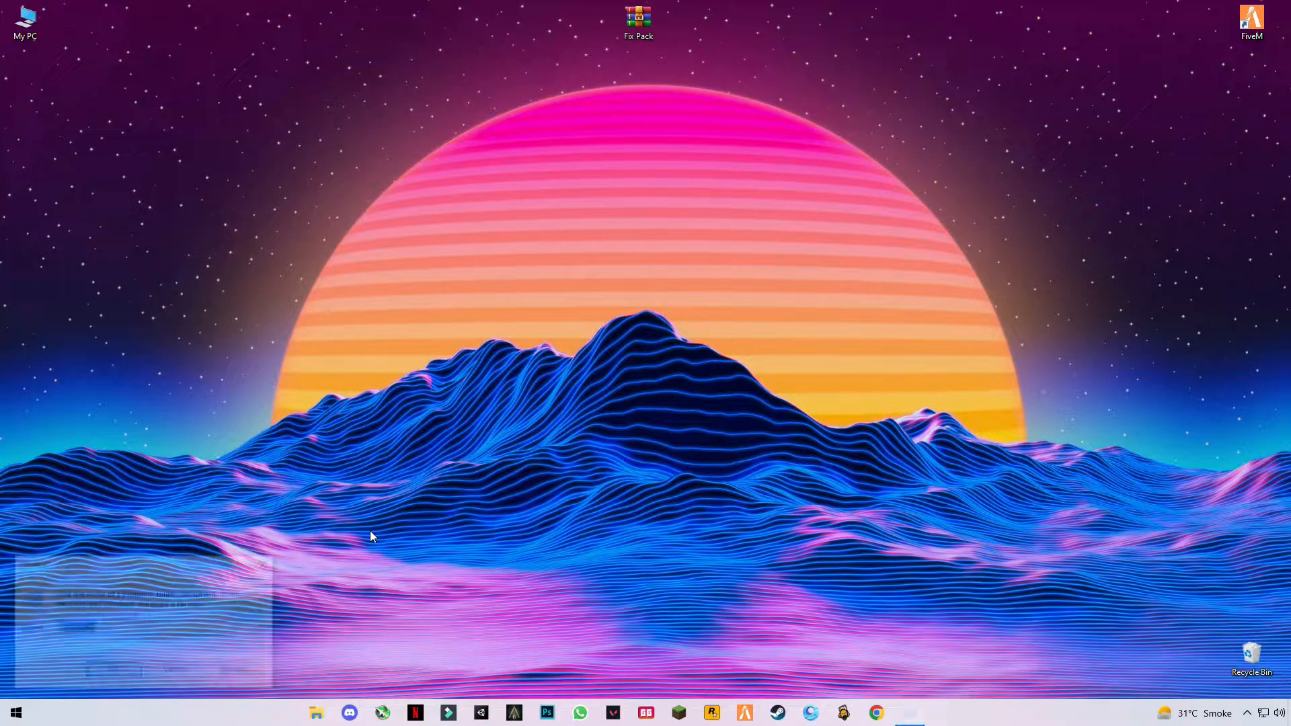
Open TEMP via Run and delete its files with admin permission, skipping in-use files
{"action": "key", "text": "Win+r"}
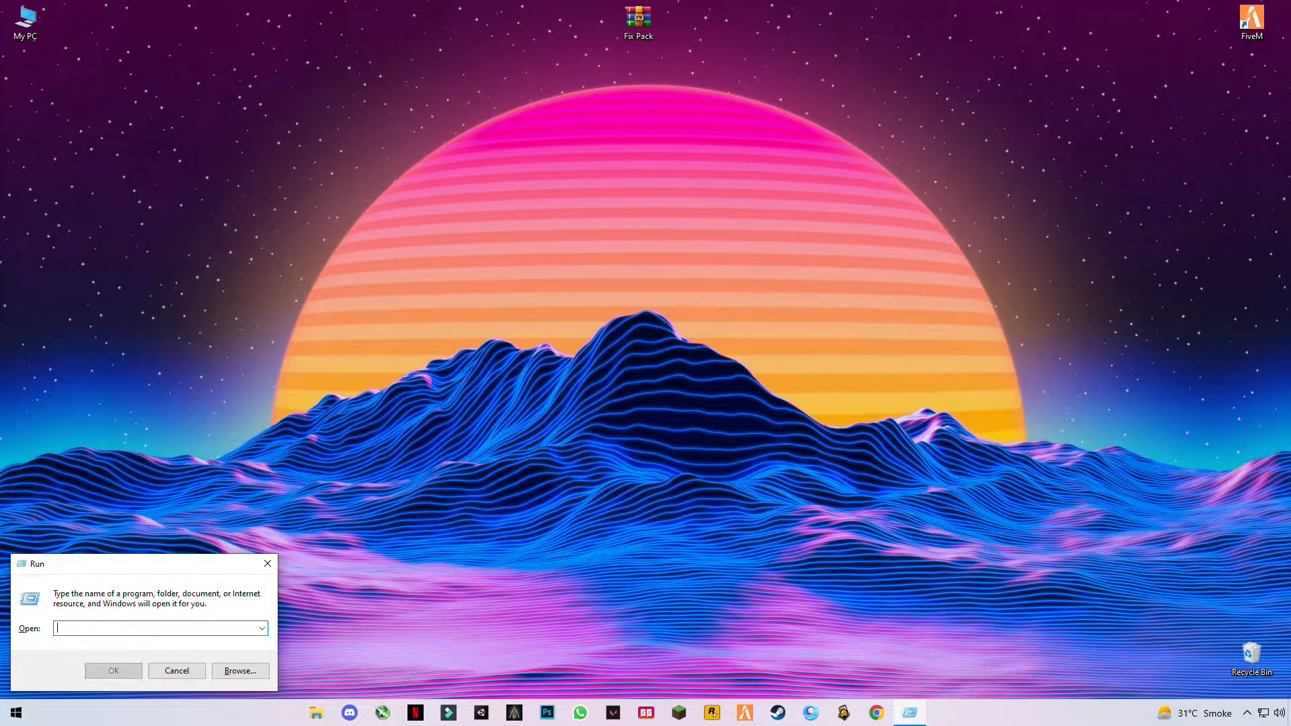
{"action": "type", "text": "TEMP"}
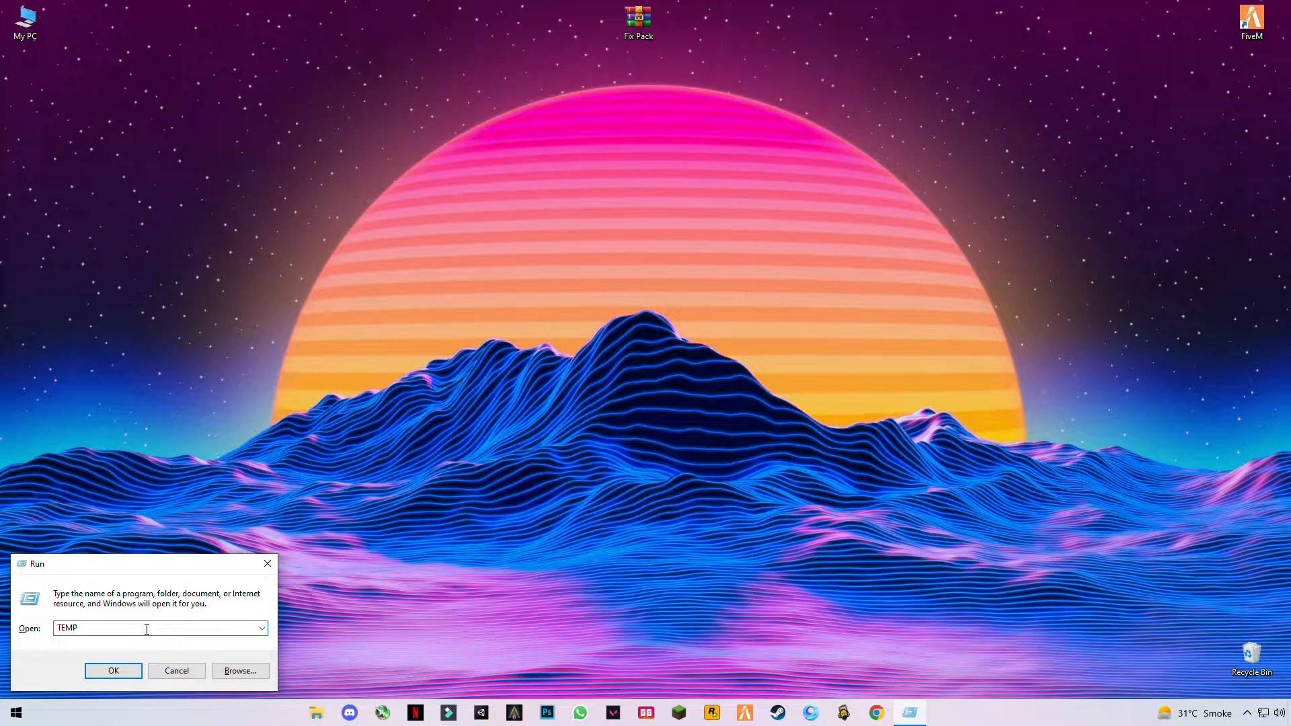
{"action": "left_click", "coordinate": [113, 671]}
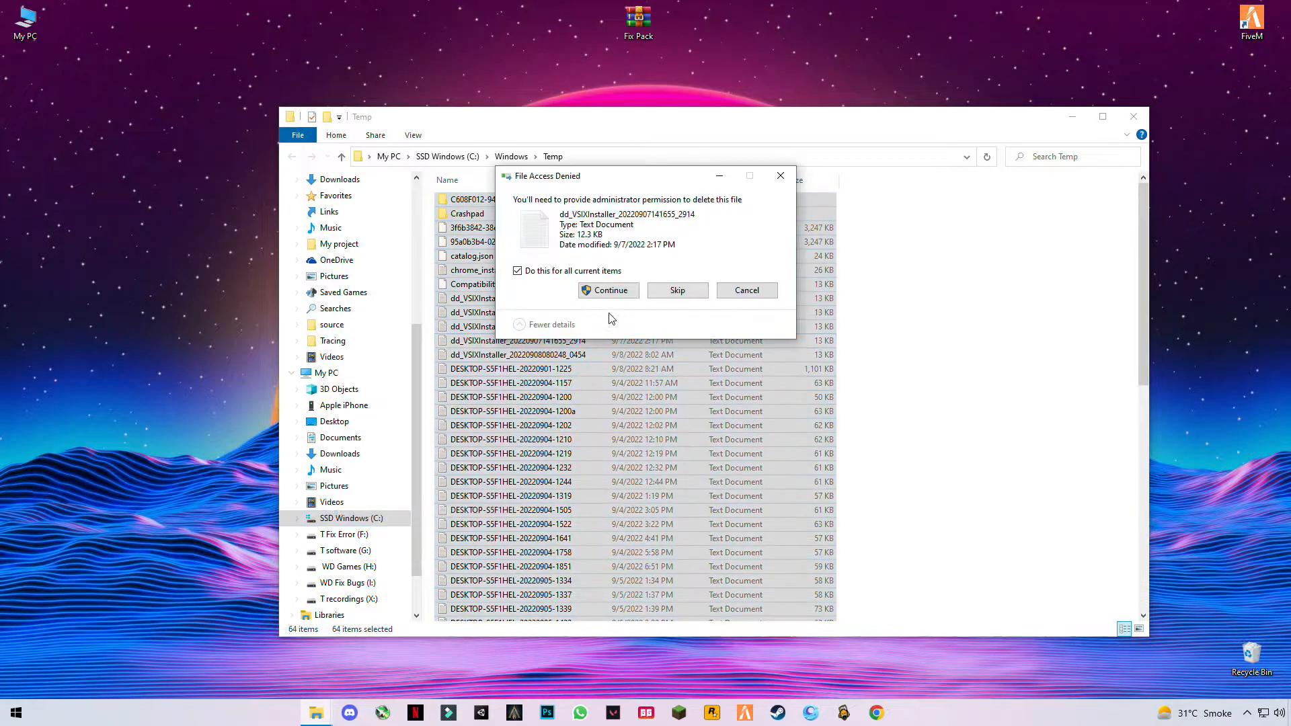
{"action": "left_click", "coordinate": [608, 290]}
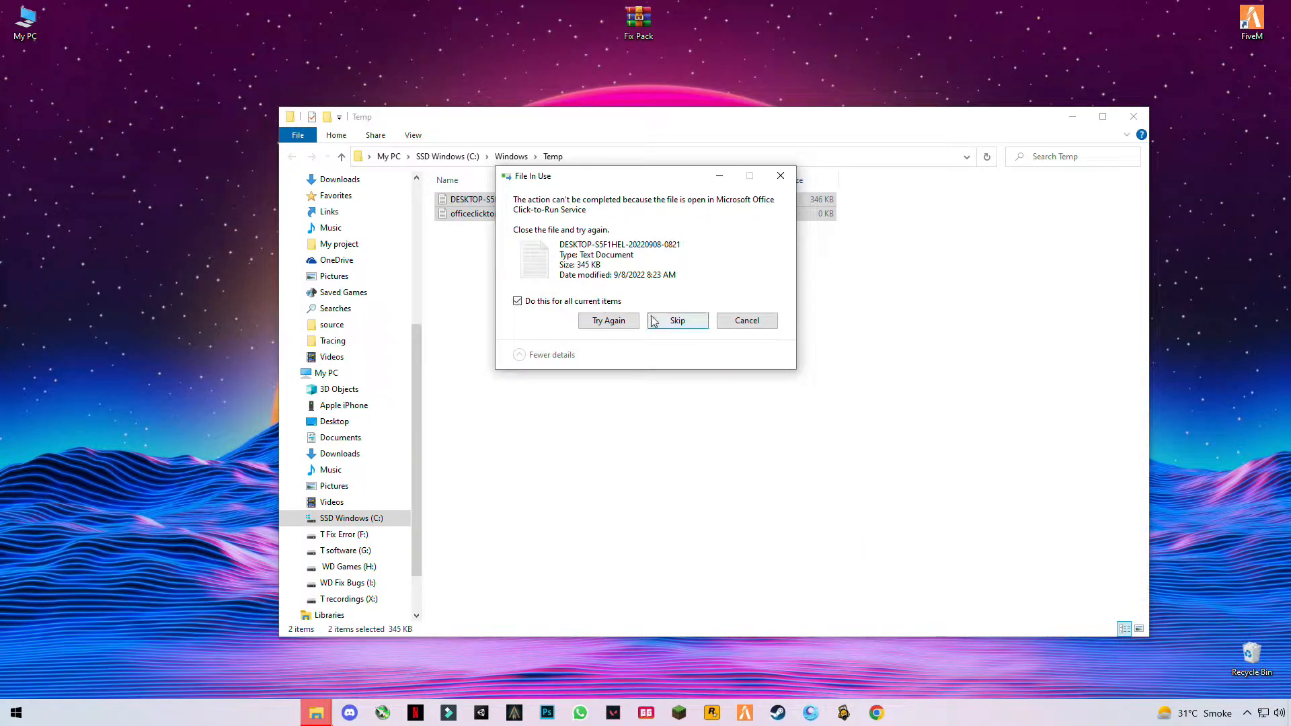
{"action": "left_click", "coordinate": [678, 320]}
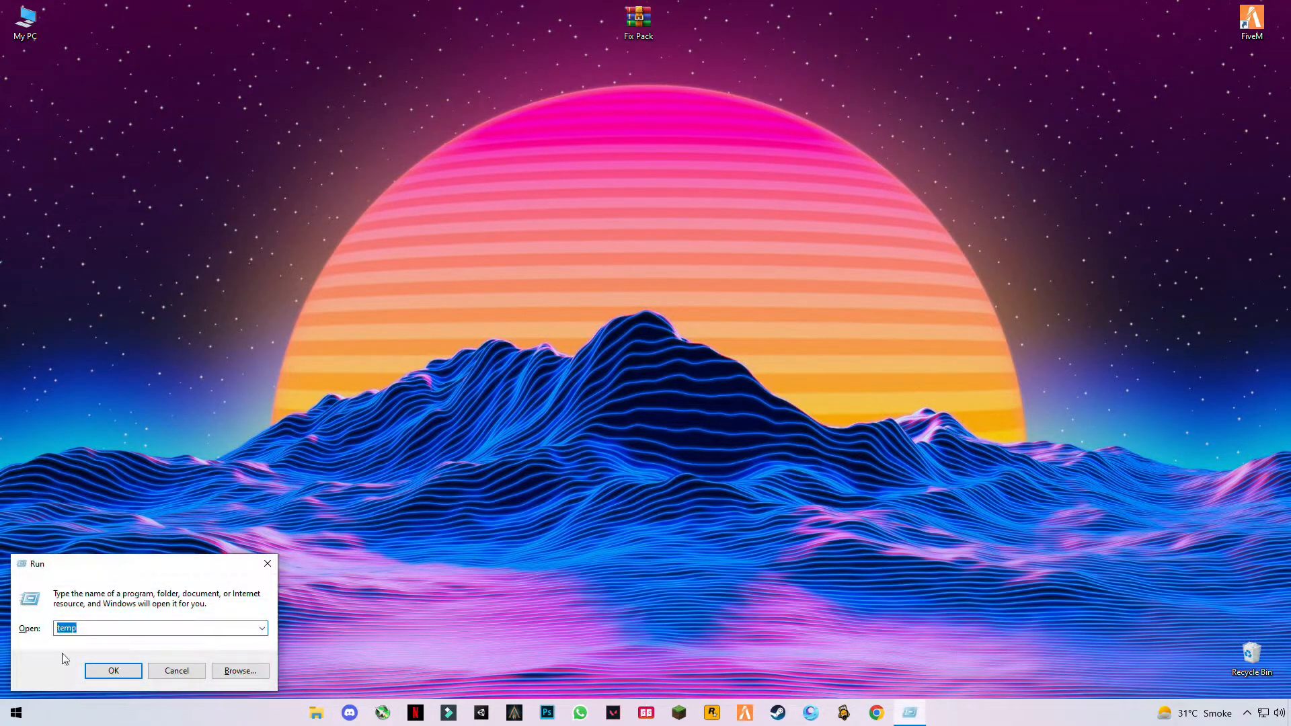
Open %temp% via Run, delete all its files skipping Chrome's in-use ones, and close it
{"action": "type", "text": "%temp%"}
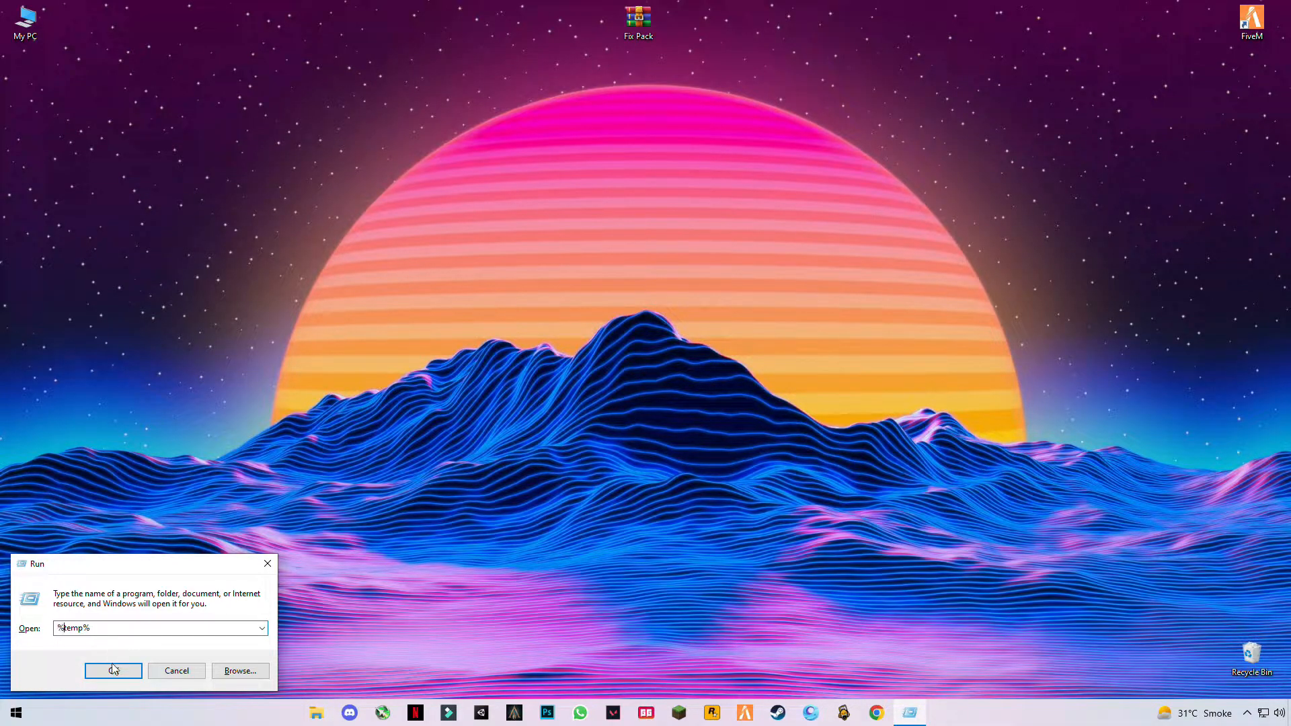
{"action": "left_click", "coordinate": [113, 670]}
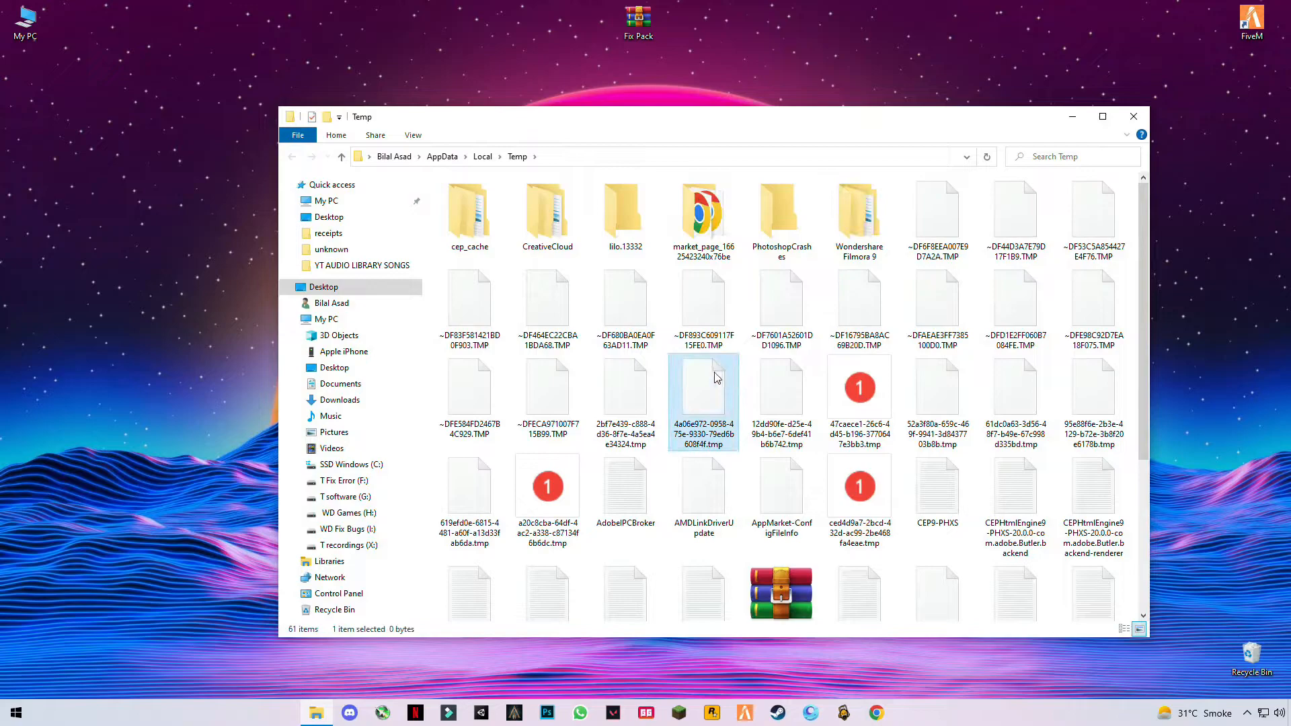
{"action": "key", "text": "ctrl+a"}
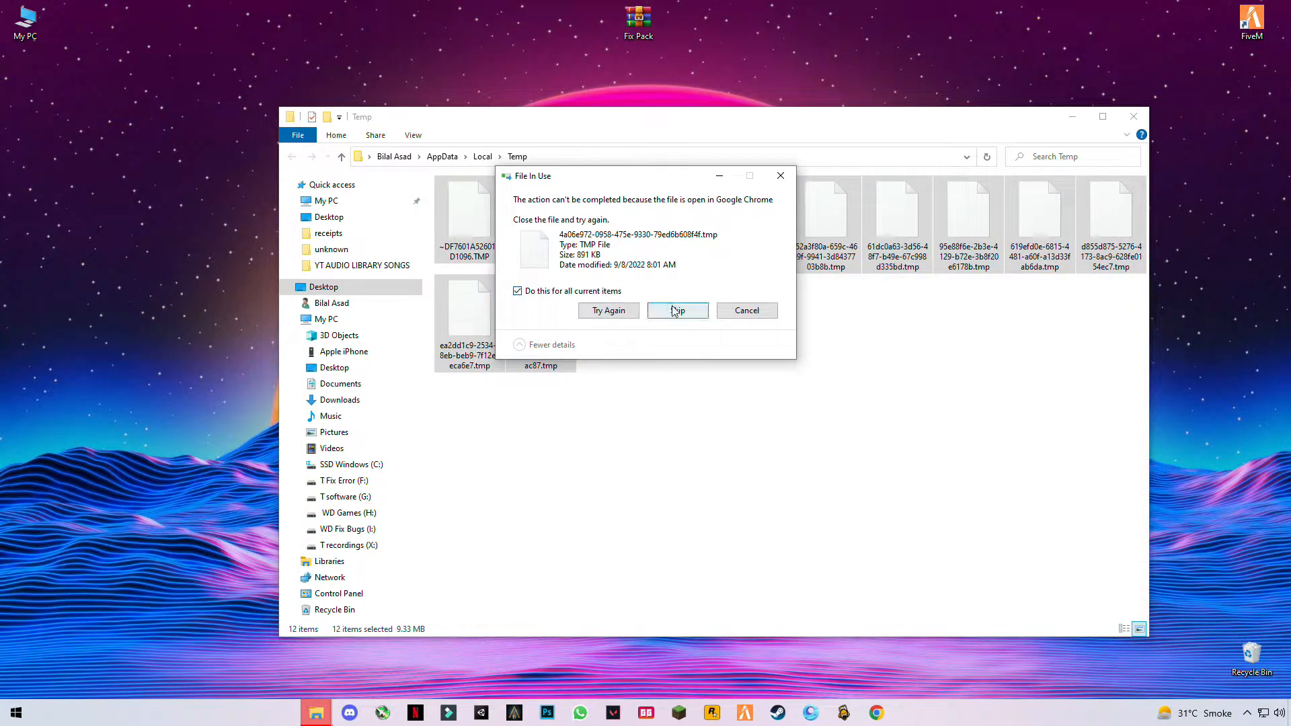
{"action": "left_click", "coordinate": [677, 311]}
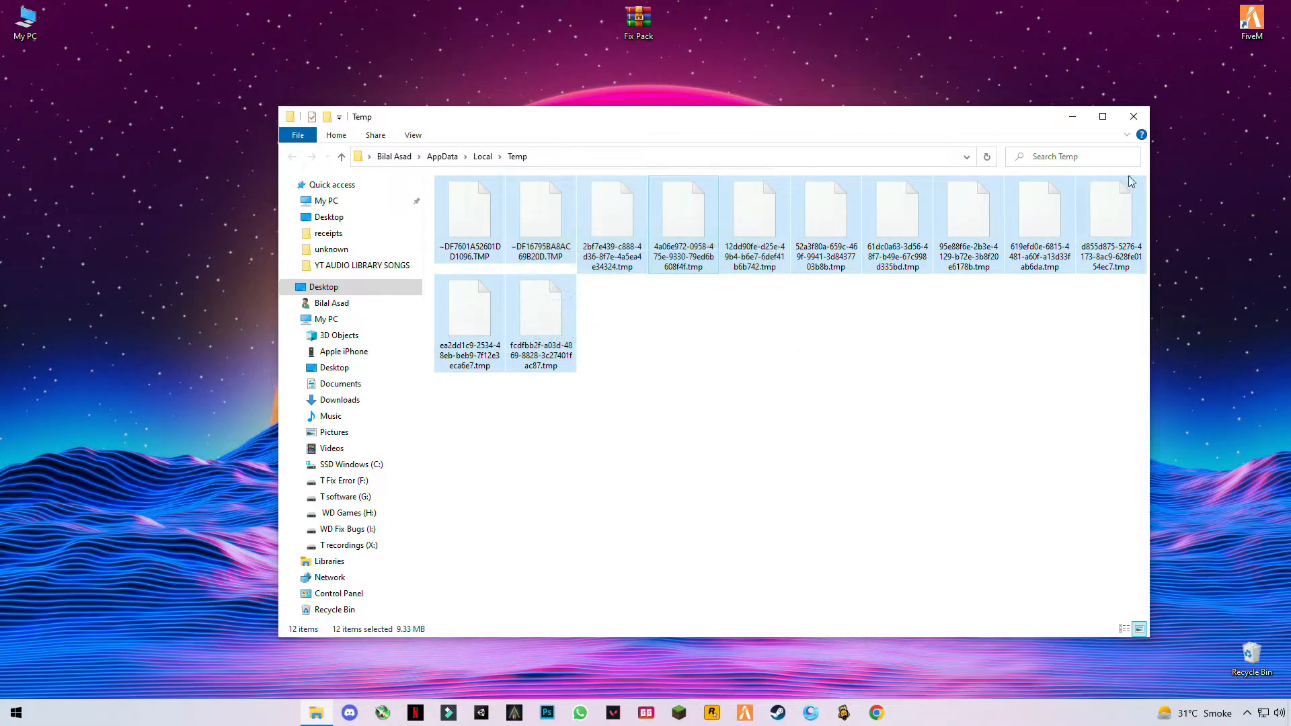
{"action": "left_click", "coordinate": [1133, 117]}
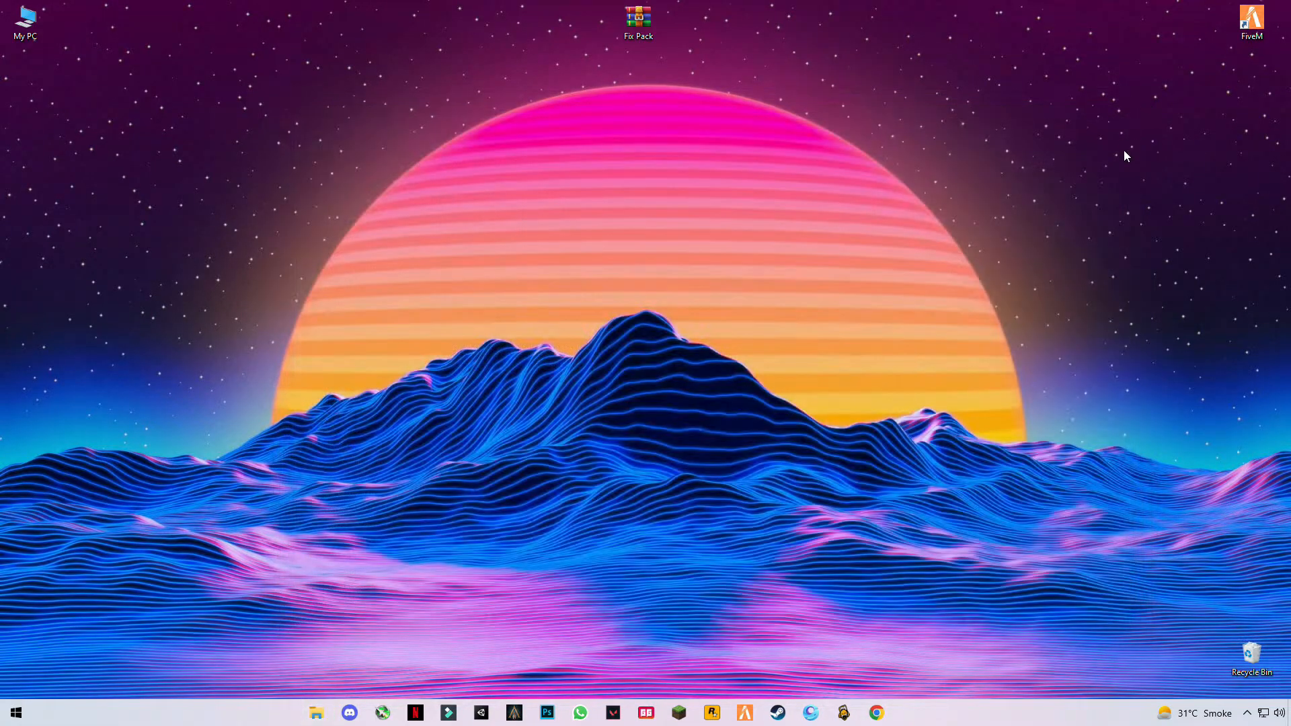
Extract the Fix Pack archive to the desktop with WinRAR and enter its DirectX Installer folder
{"action": "left_click", "coordinate": [639, 21]}
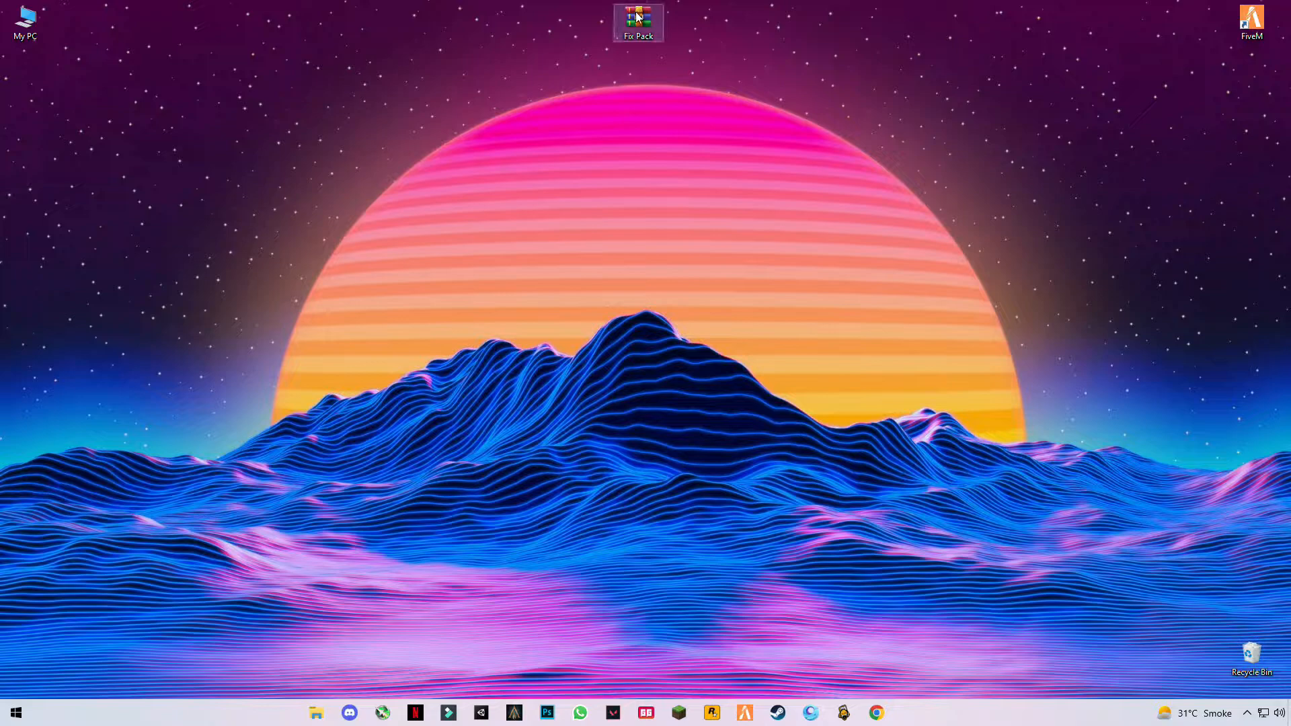
{"action": "mouse_move", "coordinate": [682, 78]}
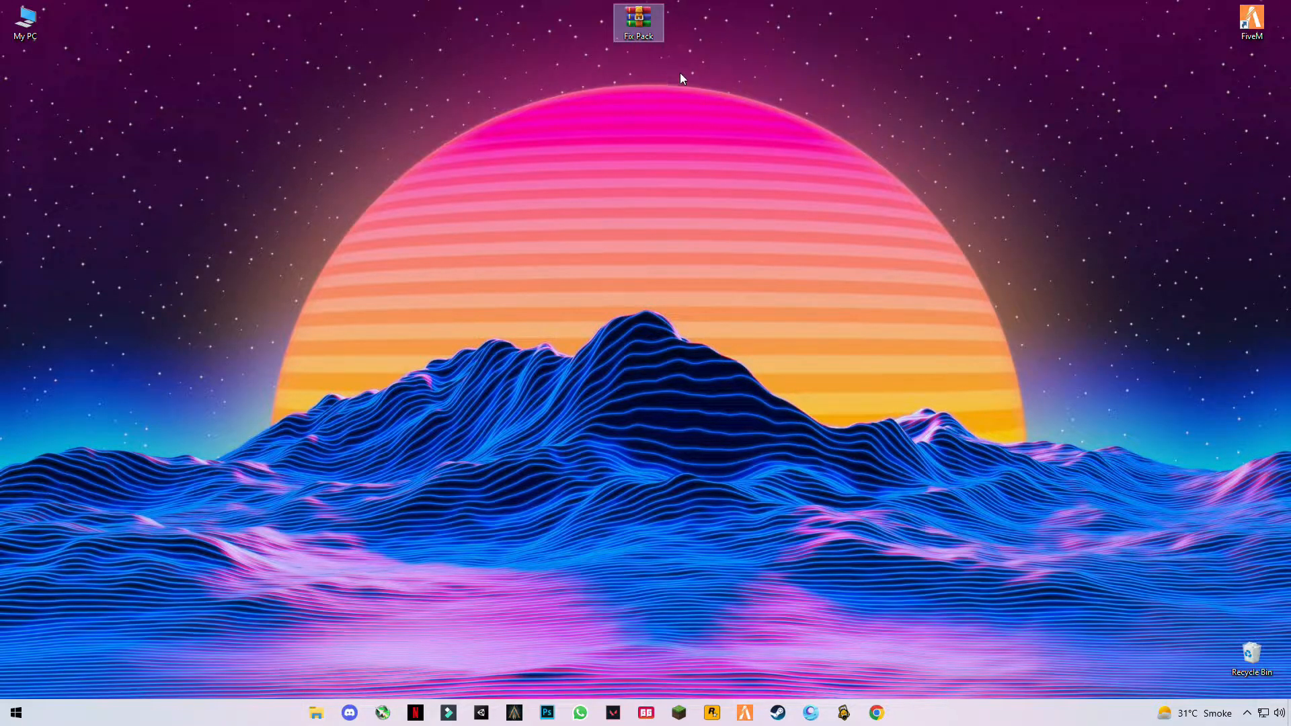
{"action": "mouse_move", "coordinate": [638, 22]}
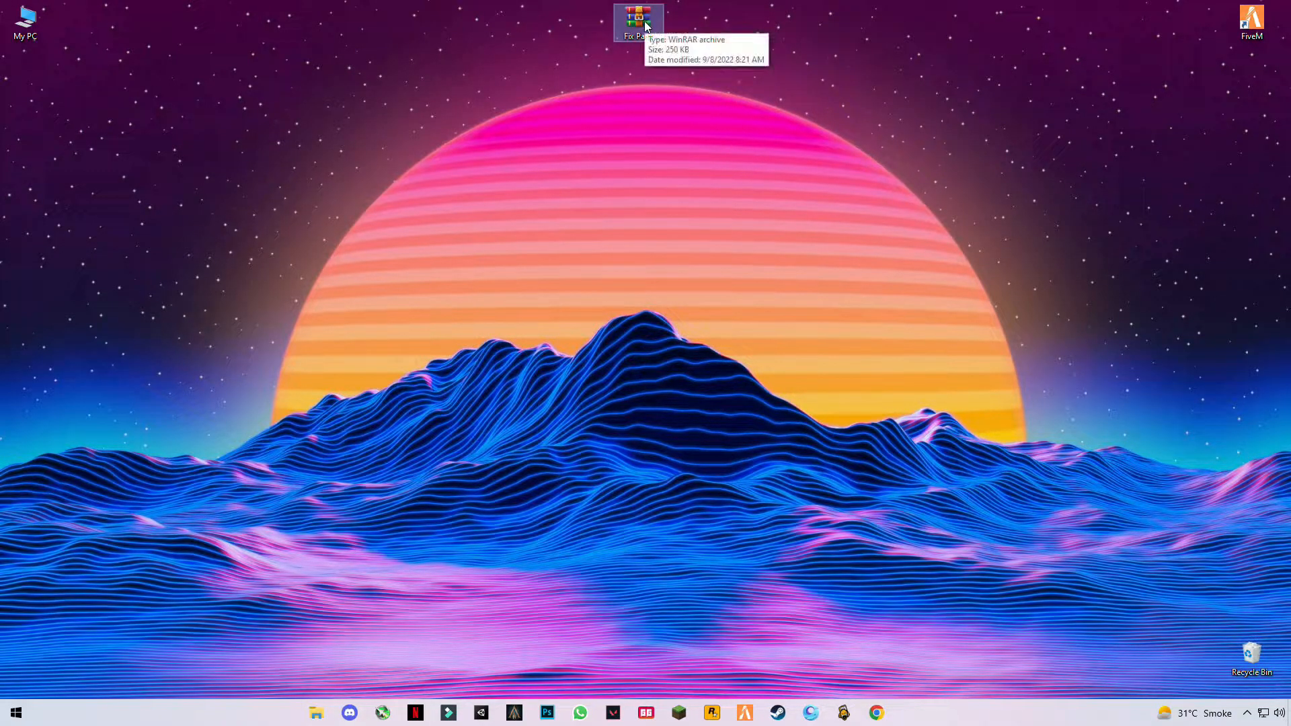
{"action": "right_click", "coordinate": [638, 21]}
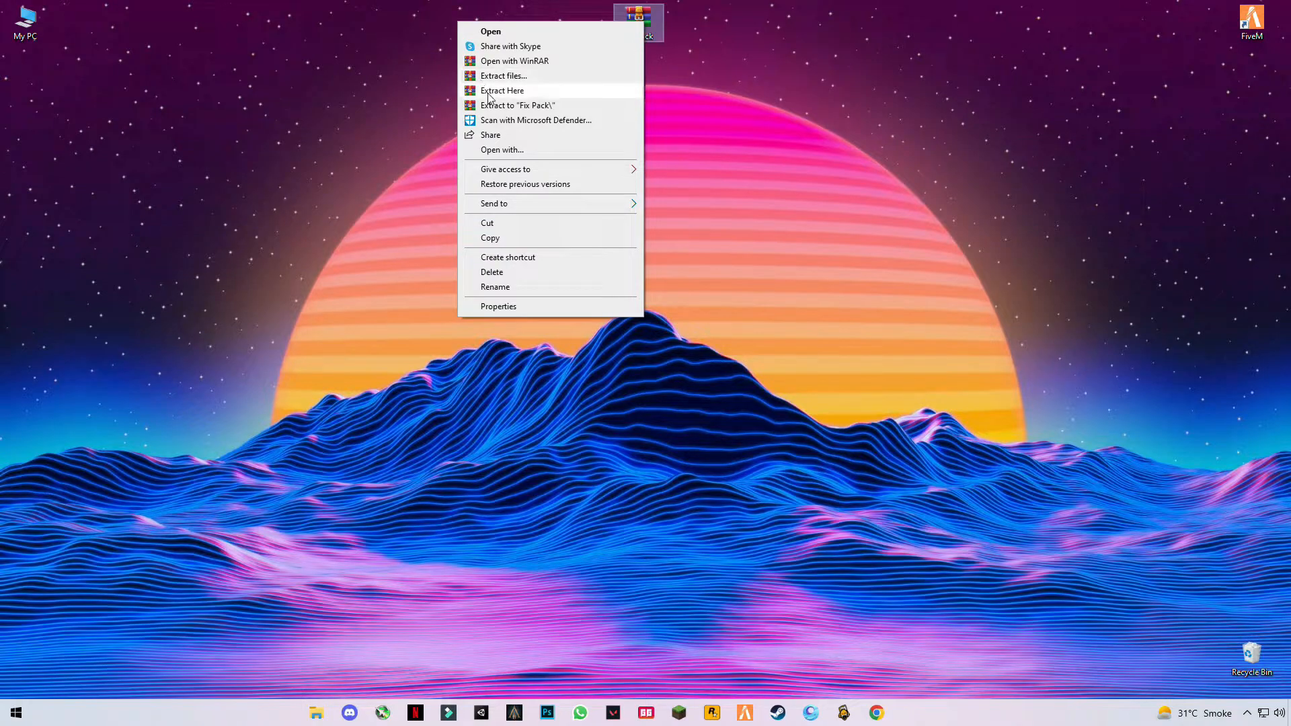
{"action": "left_click", "coordinate": [503, 90]}
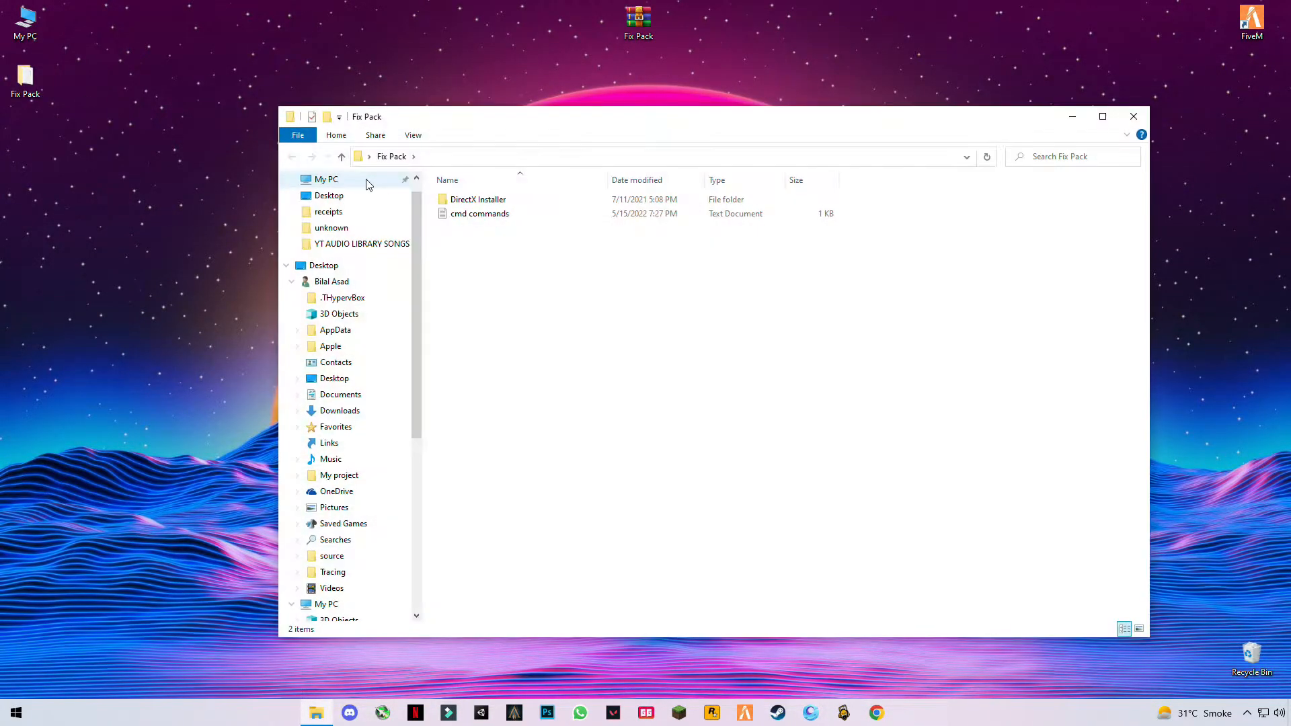
{"action": "mouse_move", "coordinate": [478, 213]}
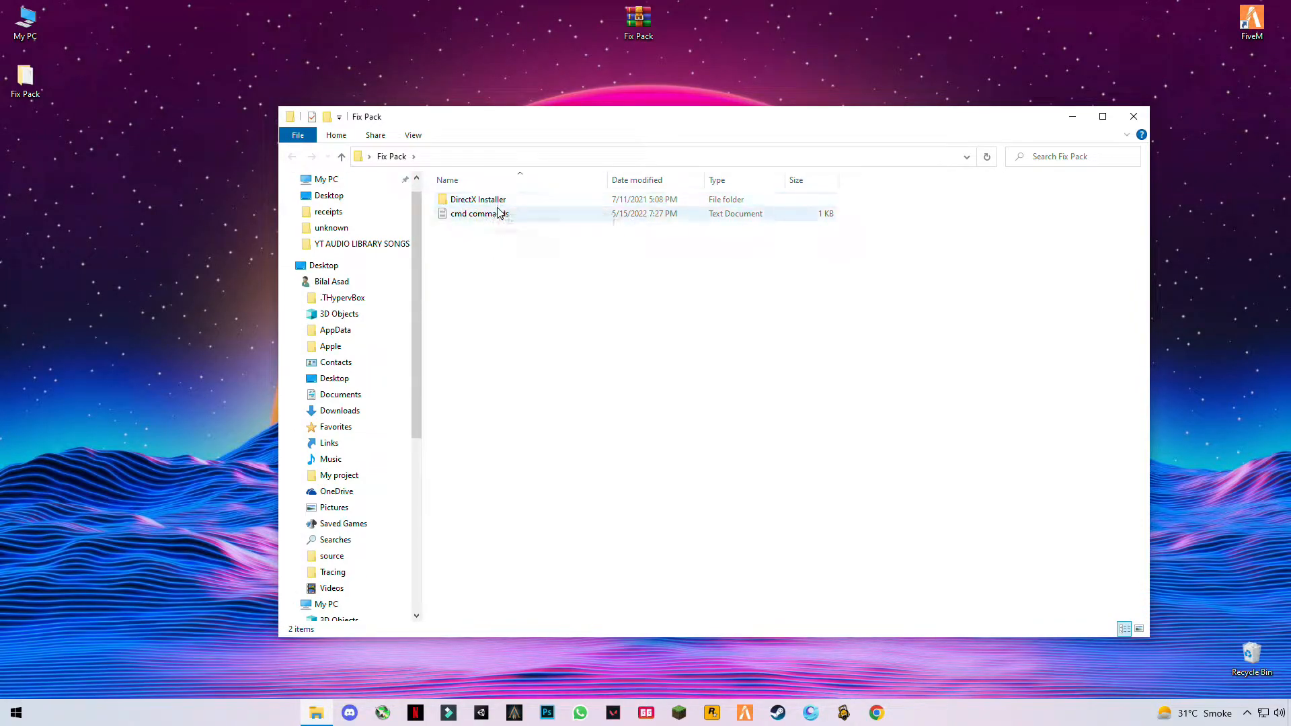
{"action": "left_click", "coordinate": [476, 199]}
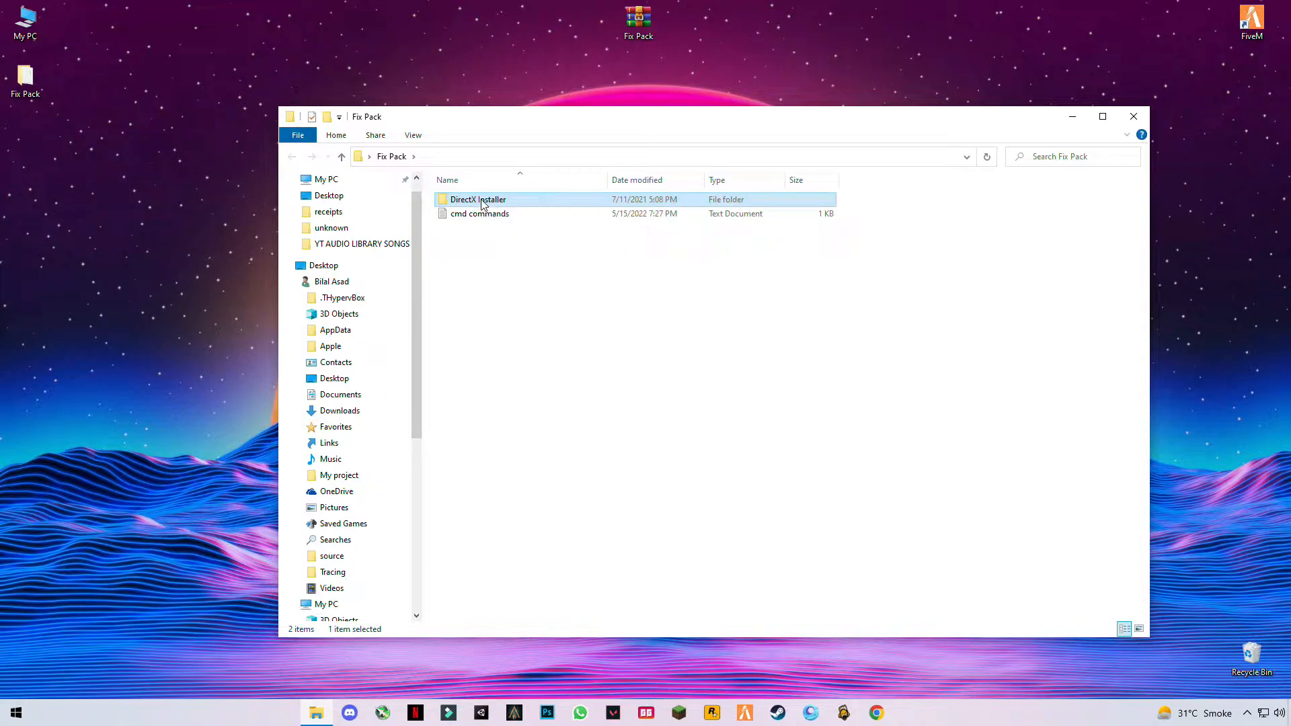
{"action": "double_click", "coordinate": [478, 199]}
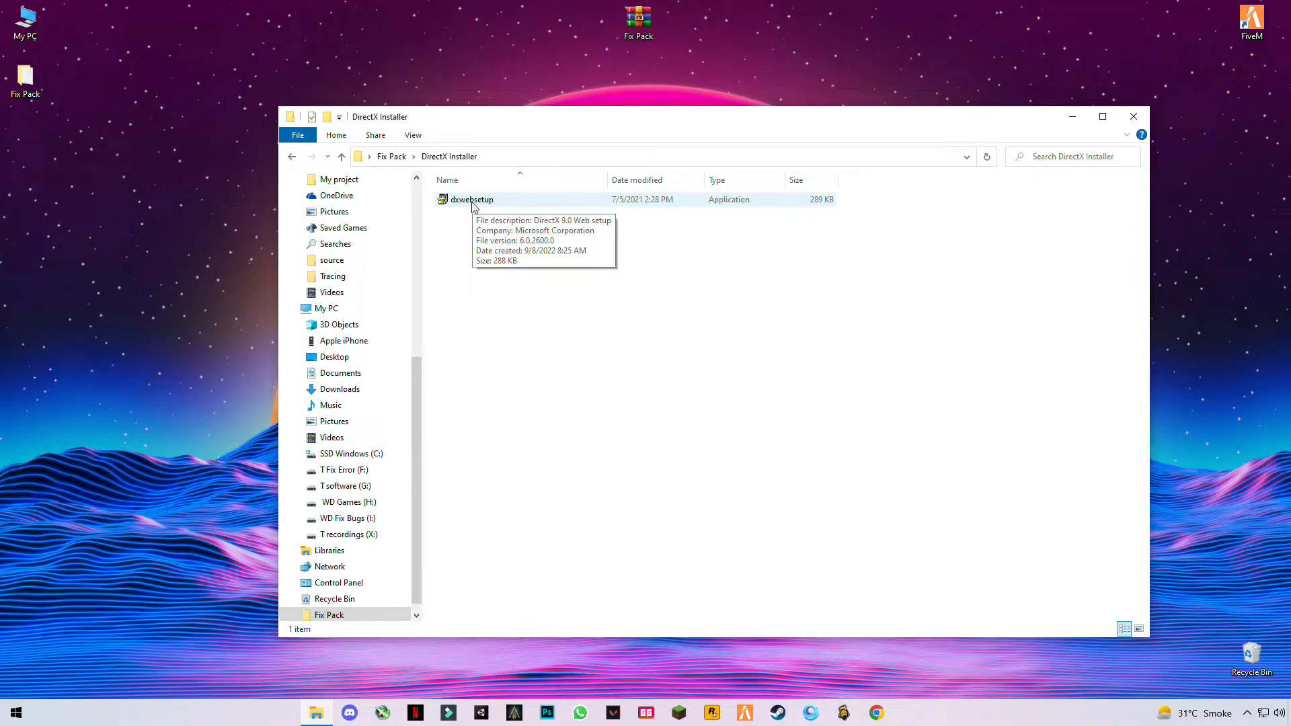
Run dxwebsetup, accept the license, decline Bing Bar, and return Explorer to Fix Pack
{"action": "double_click", "coordinate": [471, 199]}
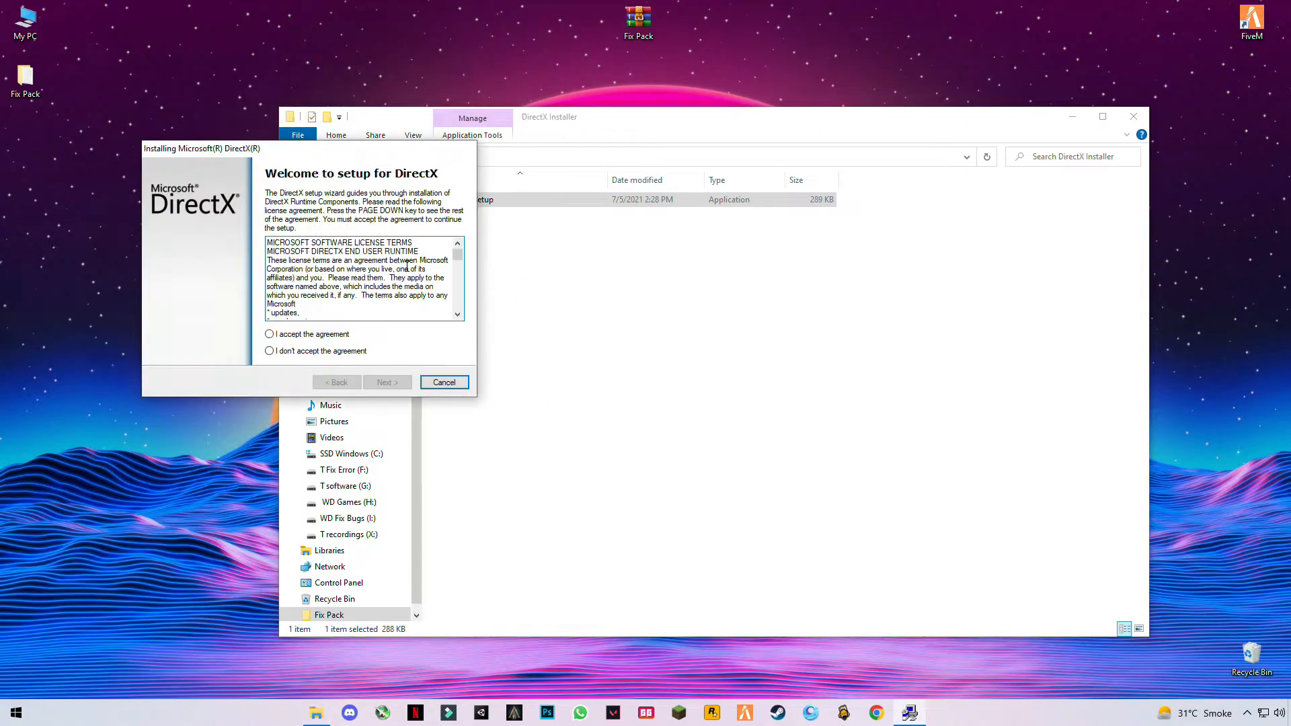
{"action": "left_click", "coordinate": [386, 382]}
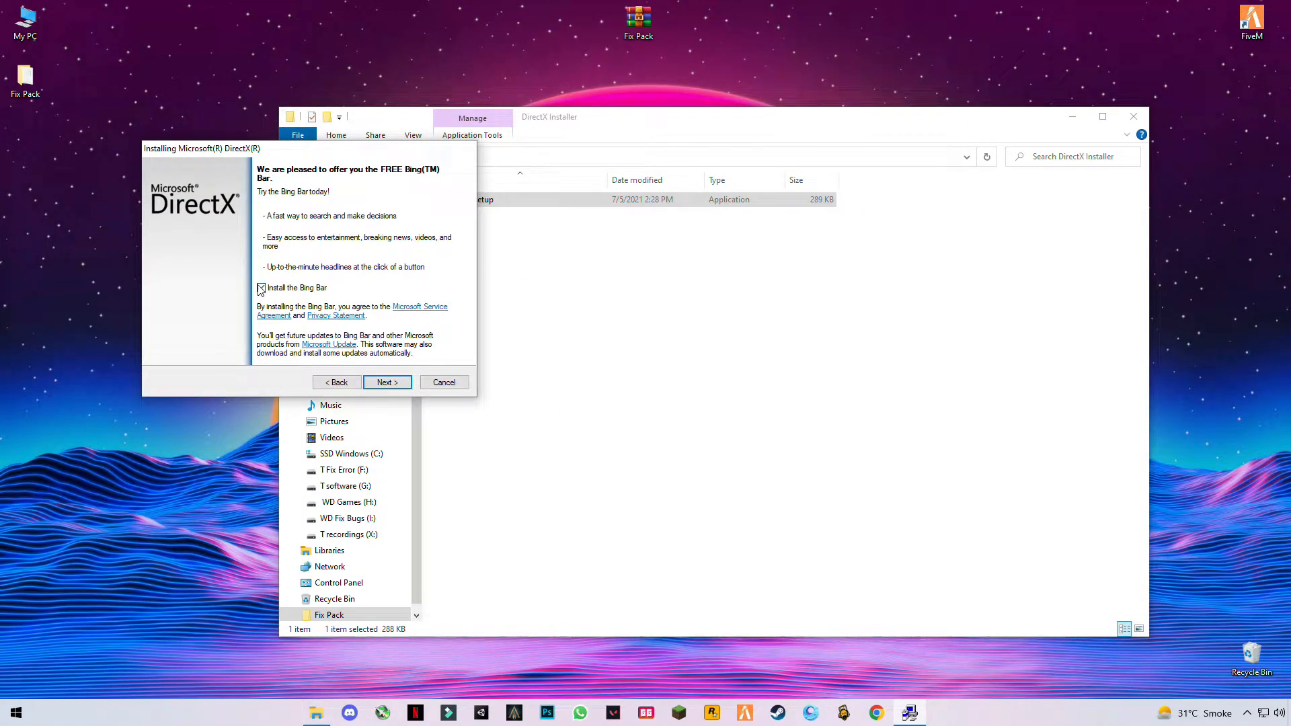
{"action": "left_click", "coordinate": [386, 382]}
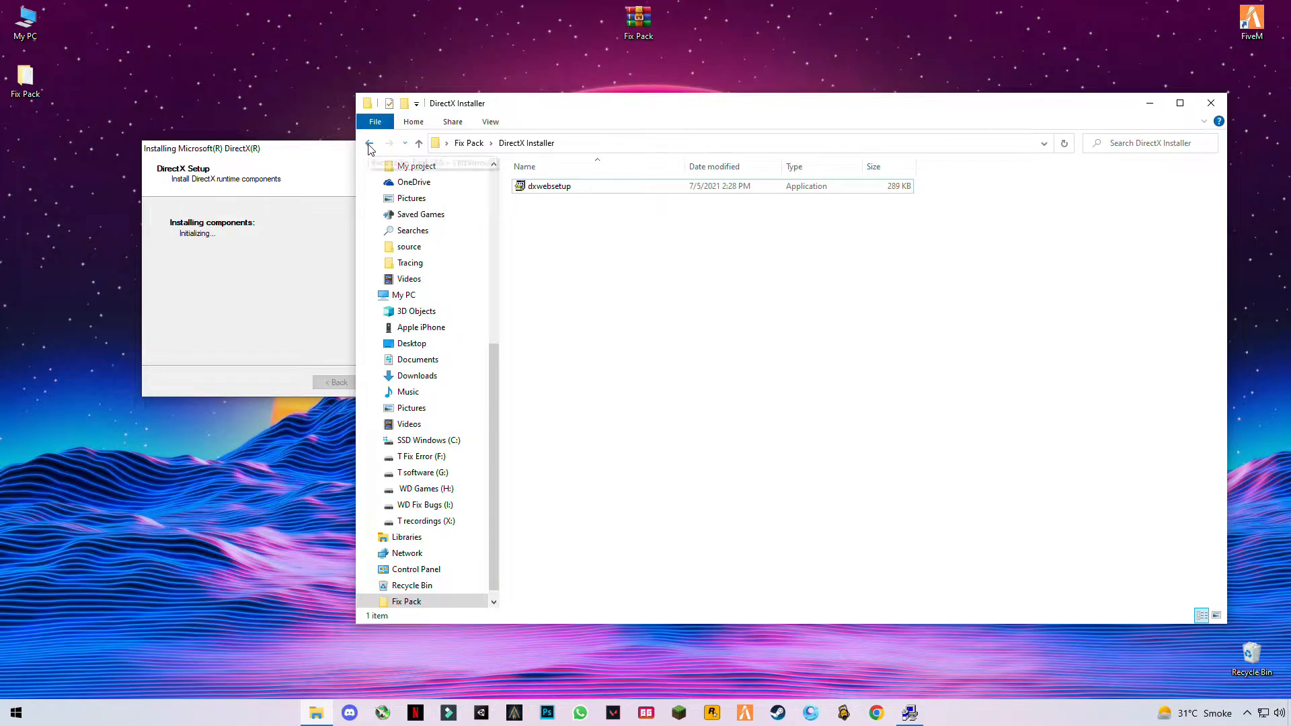
{"action": "left_click", "coordinate": [370, 142]}
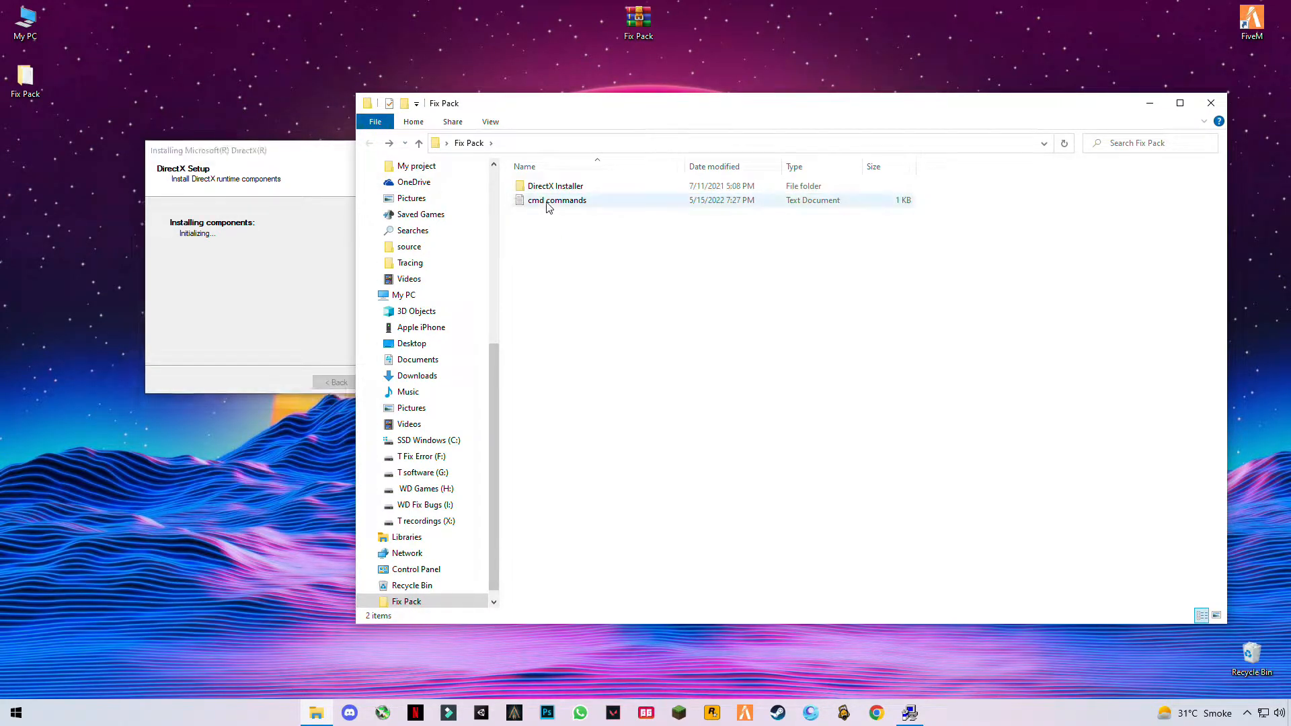
Open cmd commands.txt in Notepad and bring up the Start menu
{"action": "double_click", "coordinate": [558, 201]}
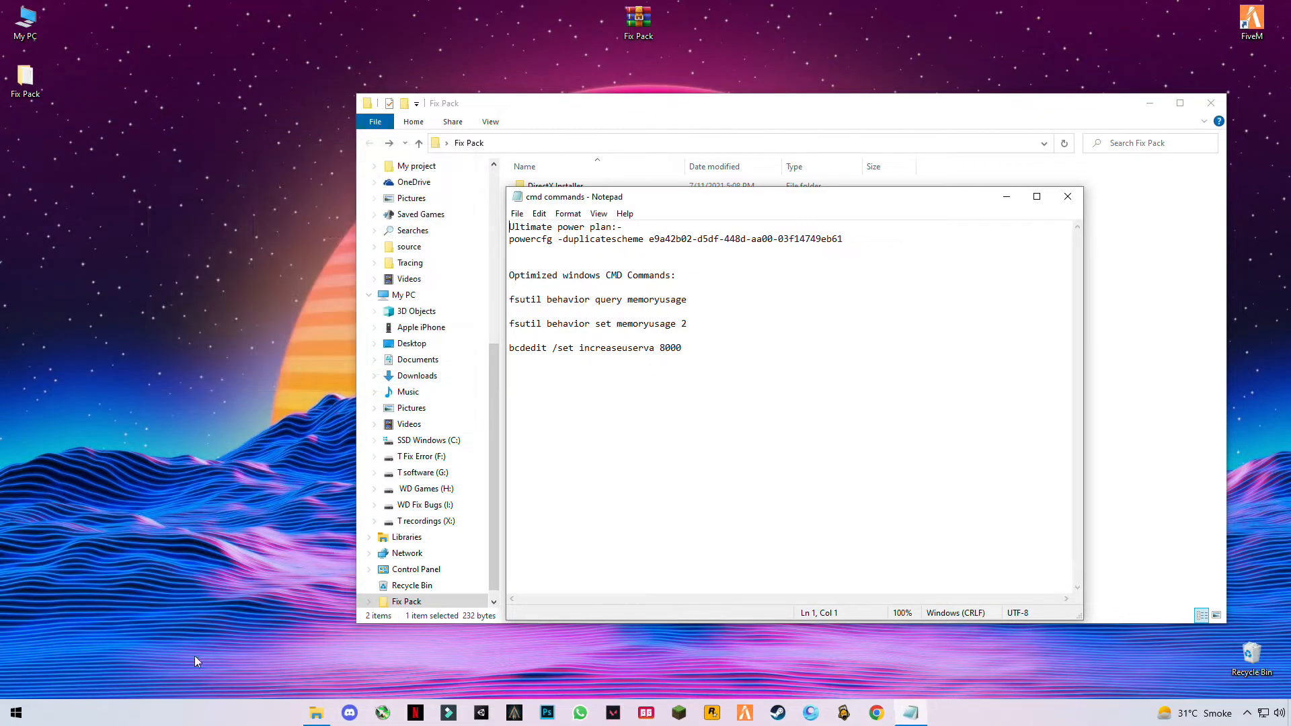
{"action": "left_click", "coordinate": [14, 712]}
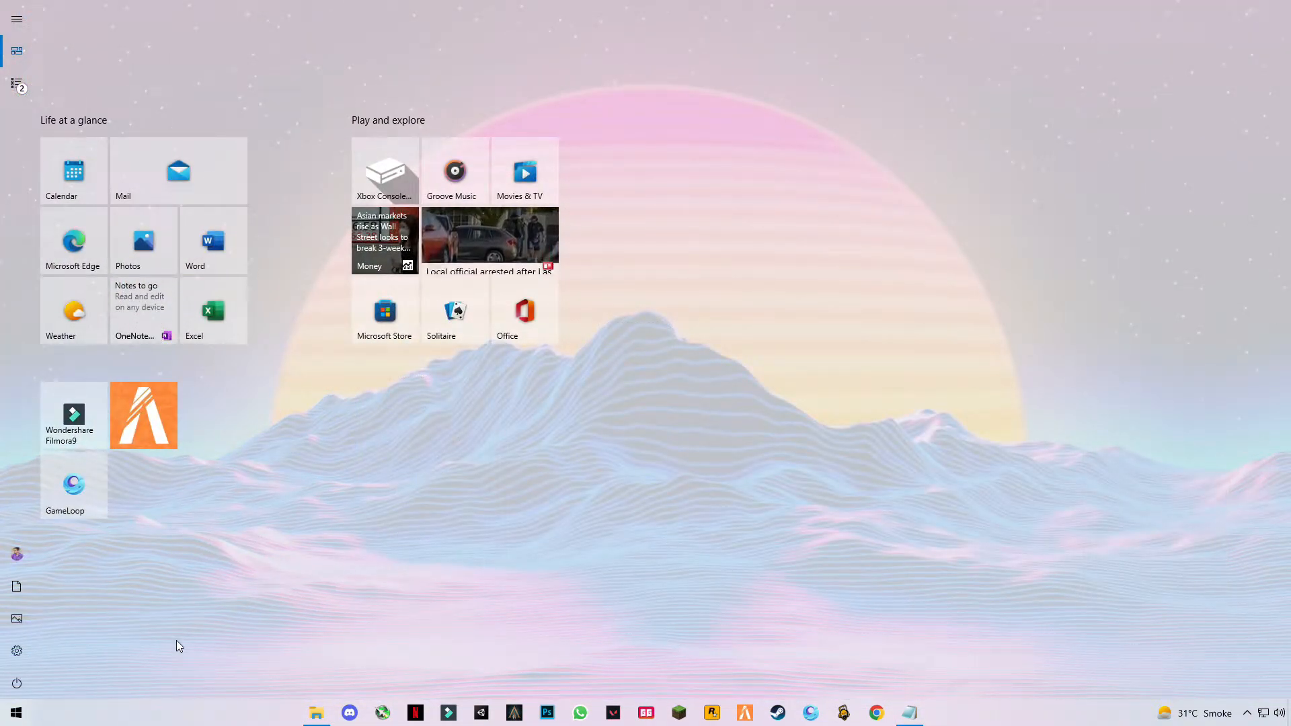
Search cmd and launch Command Prompt as administrator
{"action": "type", "text": "cmd"}
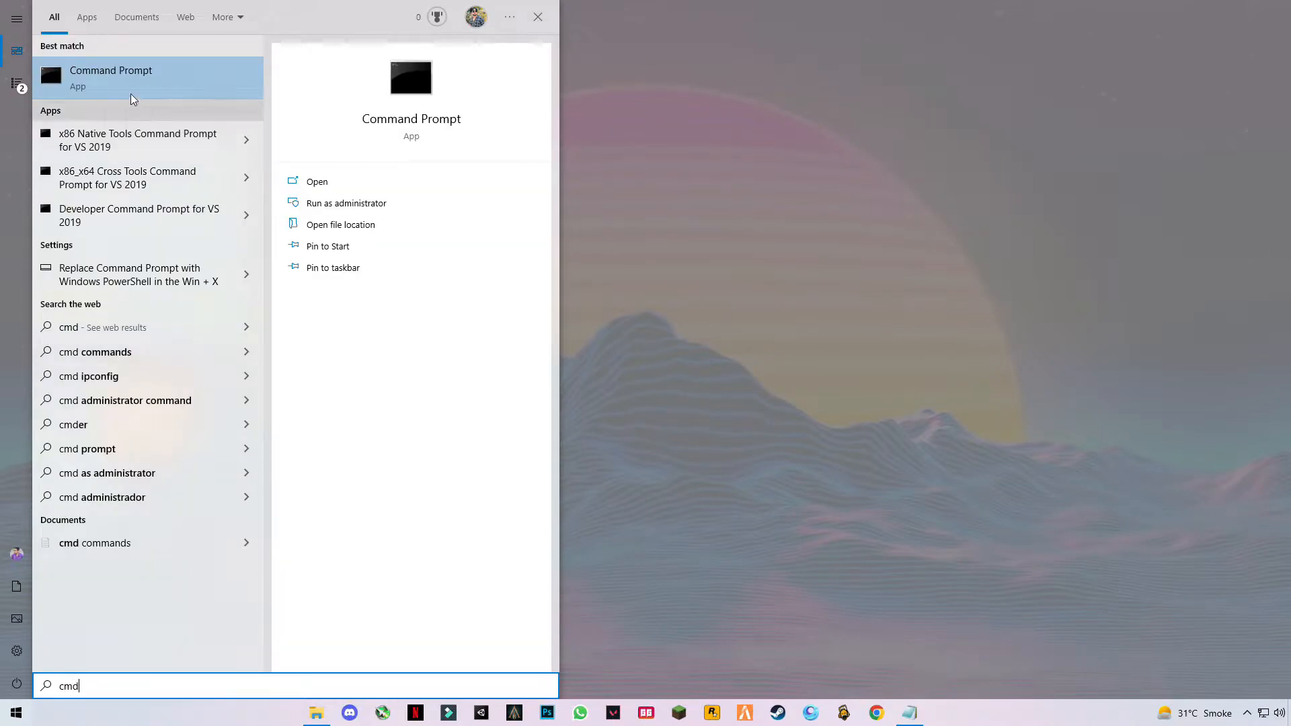
{"action": "right_click", "coordinate": [110, 78]}
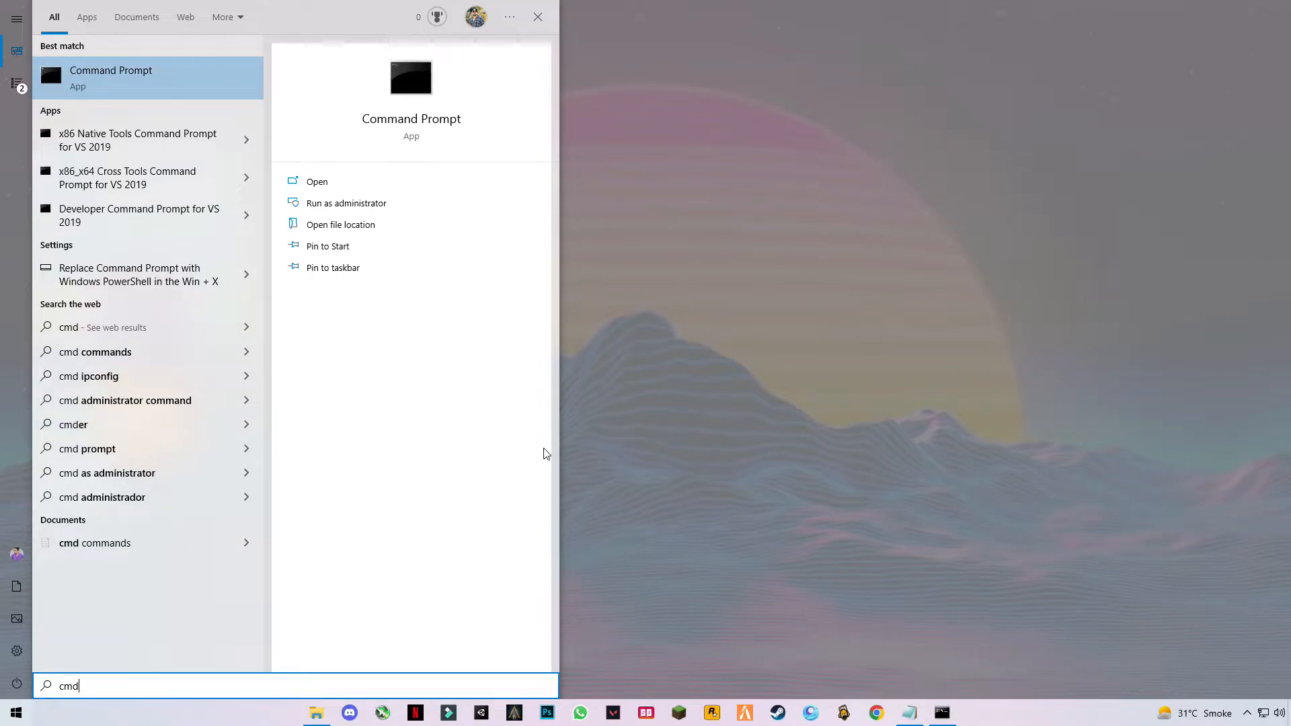
{"action": "left_click", "coordinate": [345, 202]}
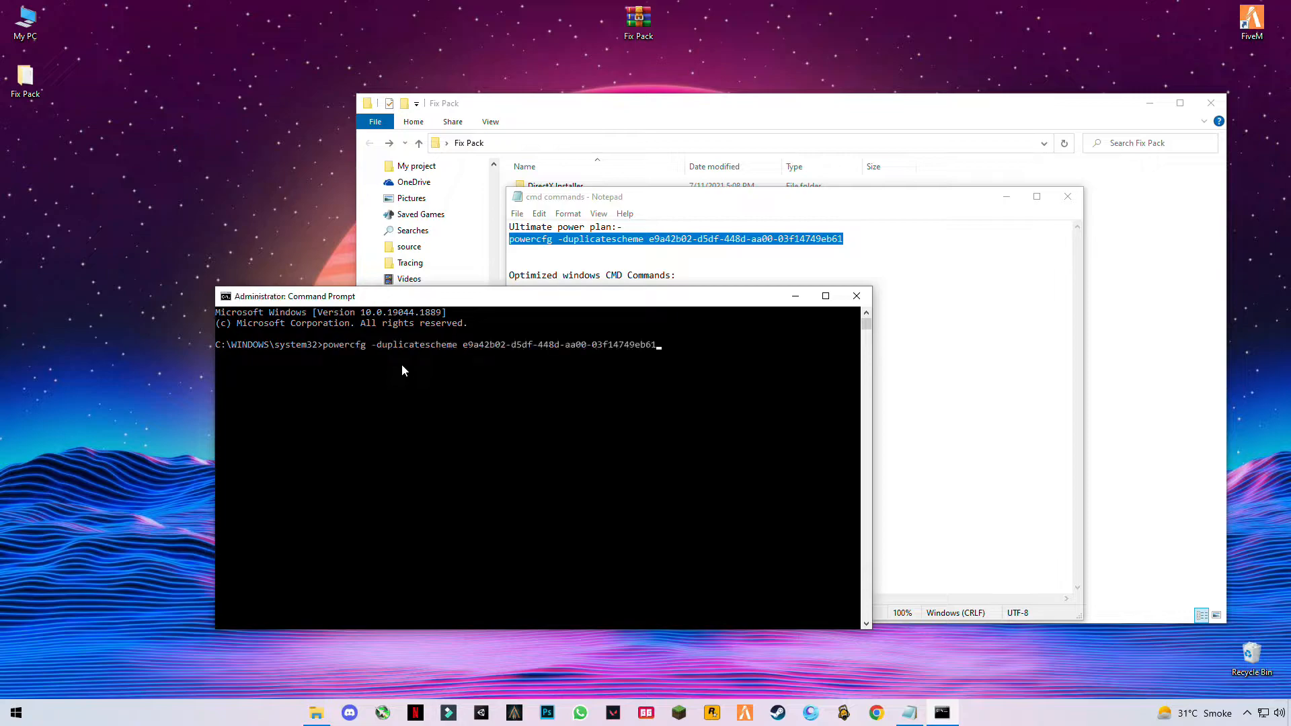
Run the powercfg, fsutil and bcdedit commands, exit Command Prompt, and close the Notepad note
{"action": "key", "text": "Enter"}
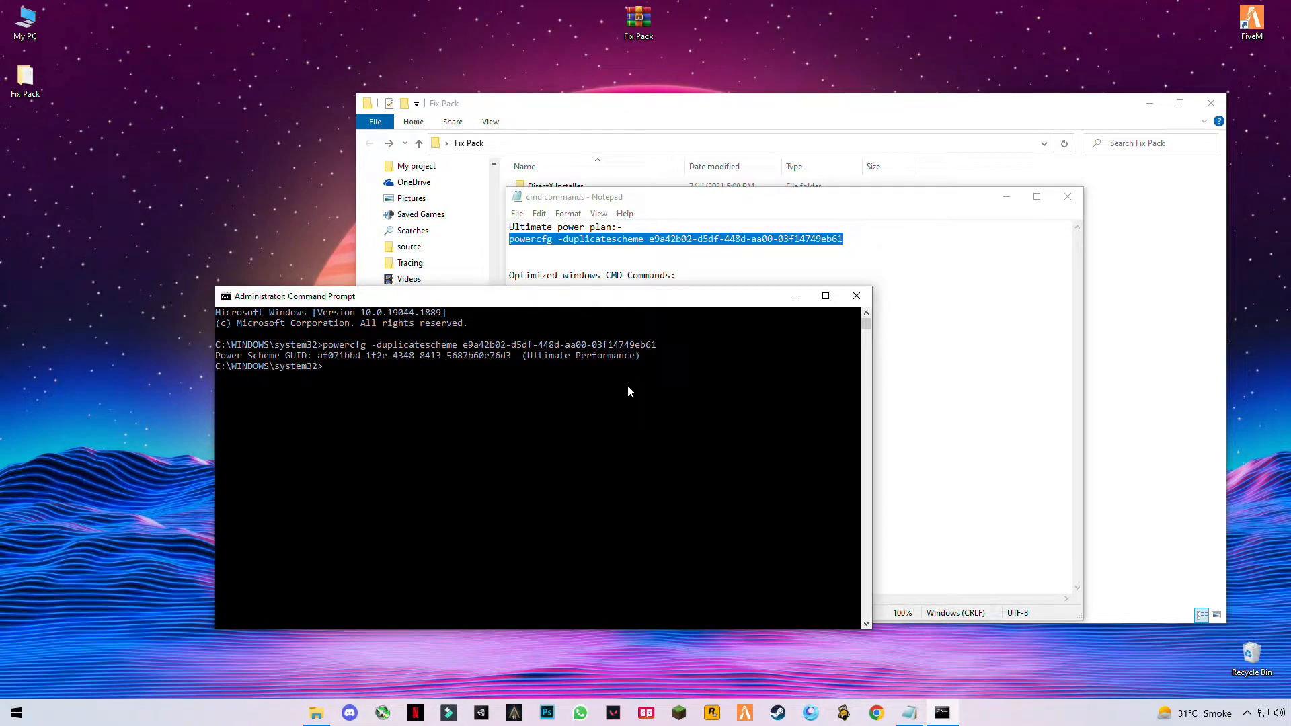
{"action": "mouse_move", "coordinate": [547, 352]}
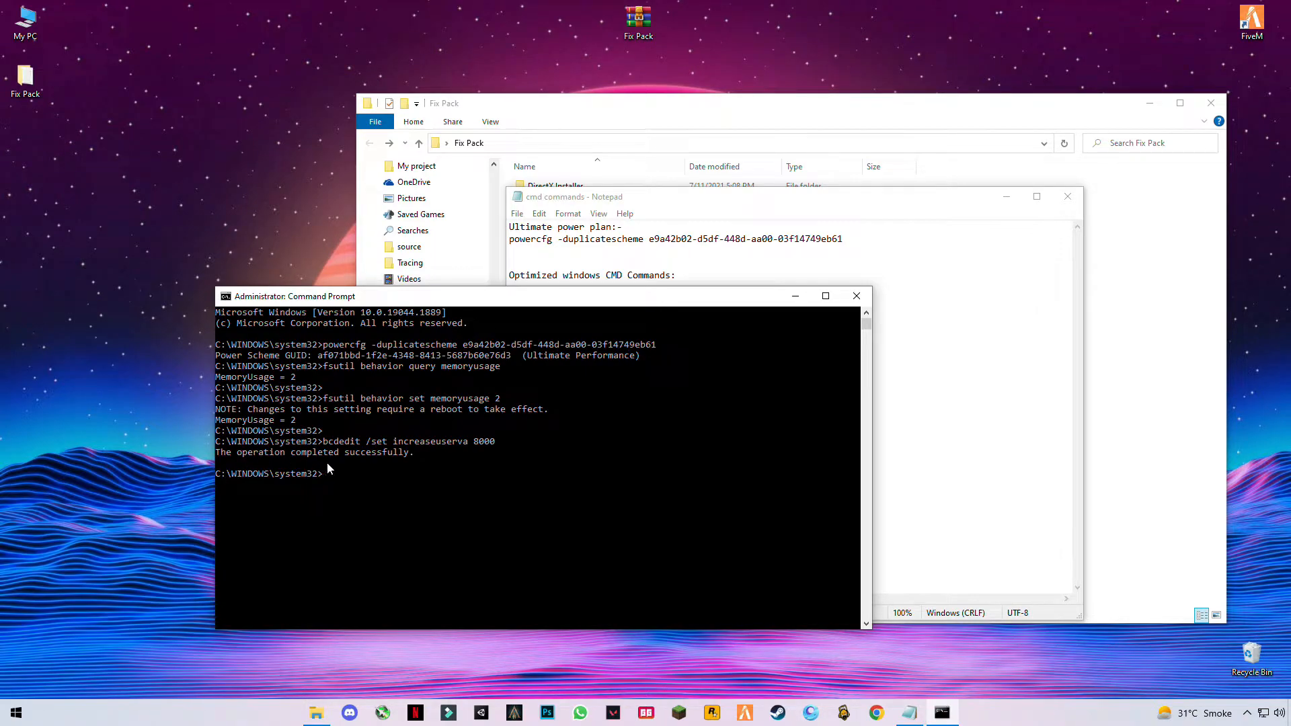
{"action": "mouse_move", "coordinate": [365, 463]}
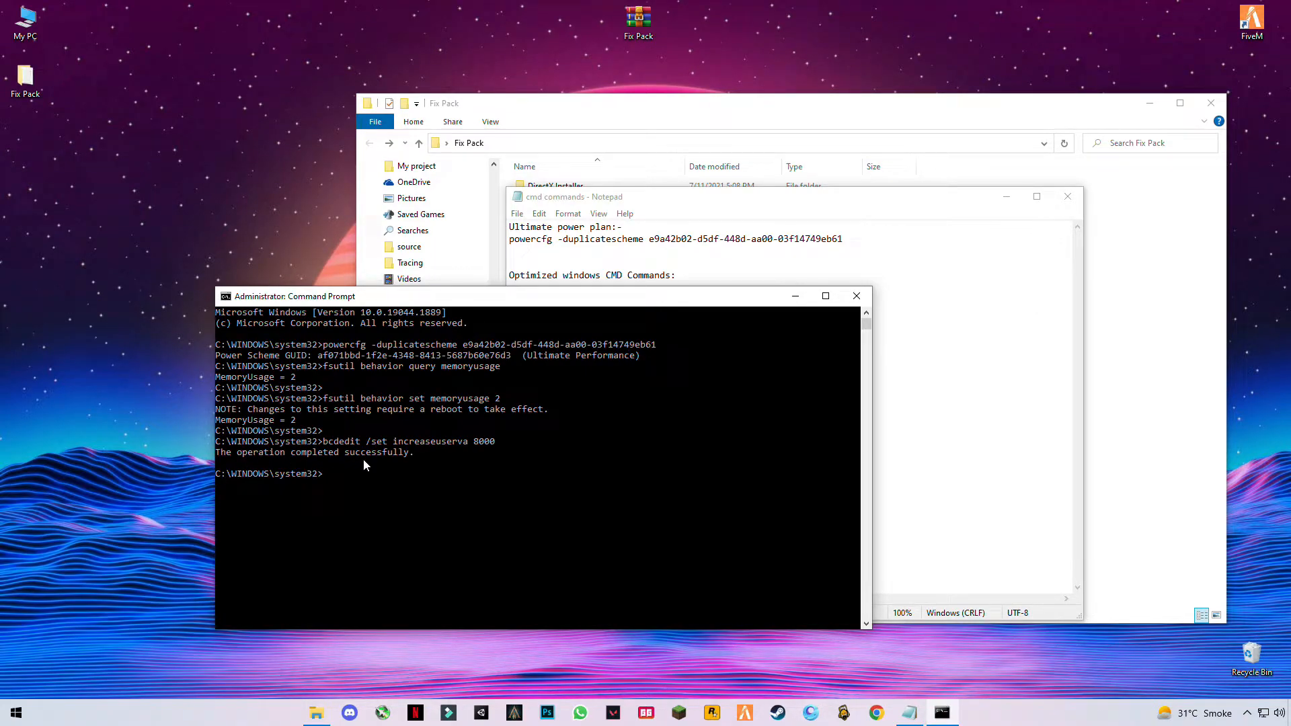
{"action": "mouse_move", "coordinate": [327, 468]}
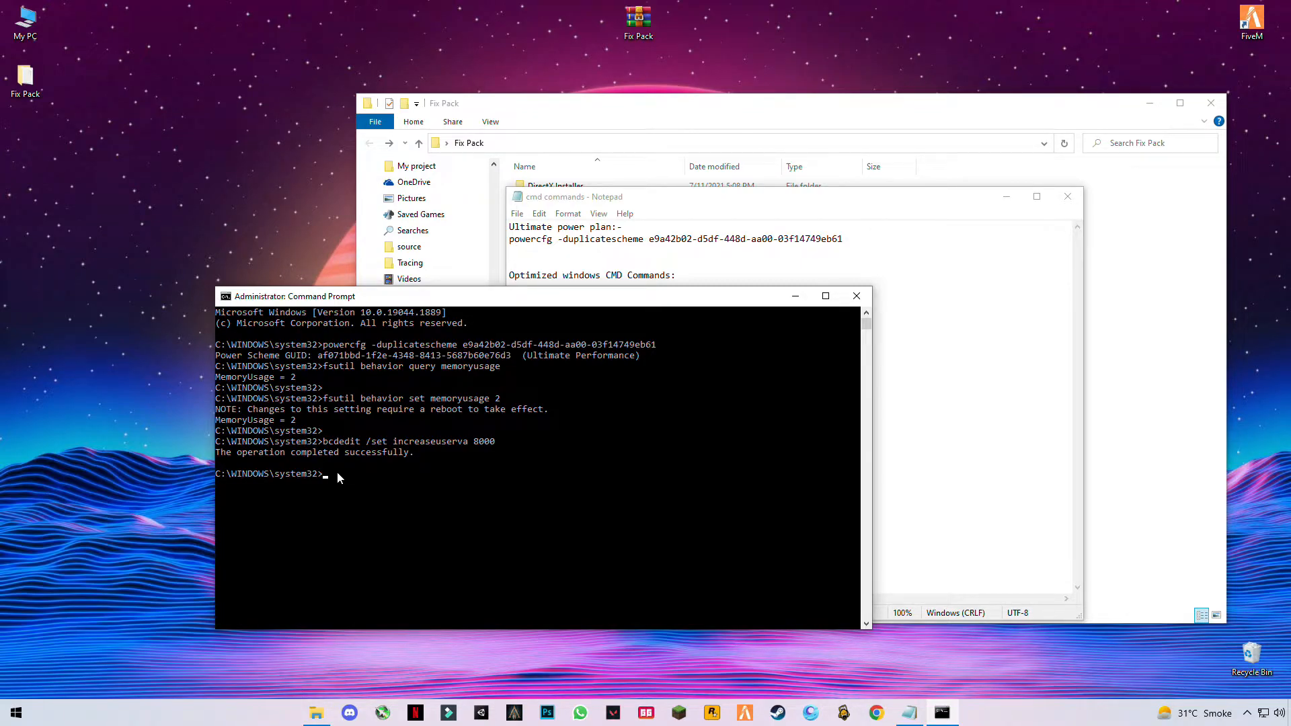
{"action": "type", "text": "exit"}
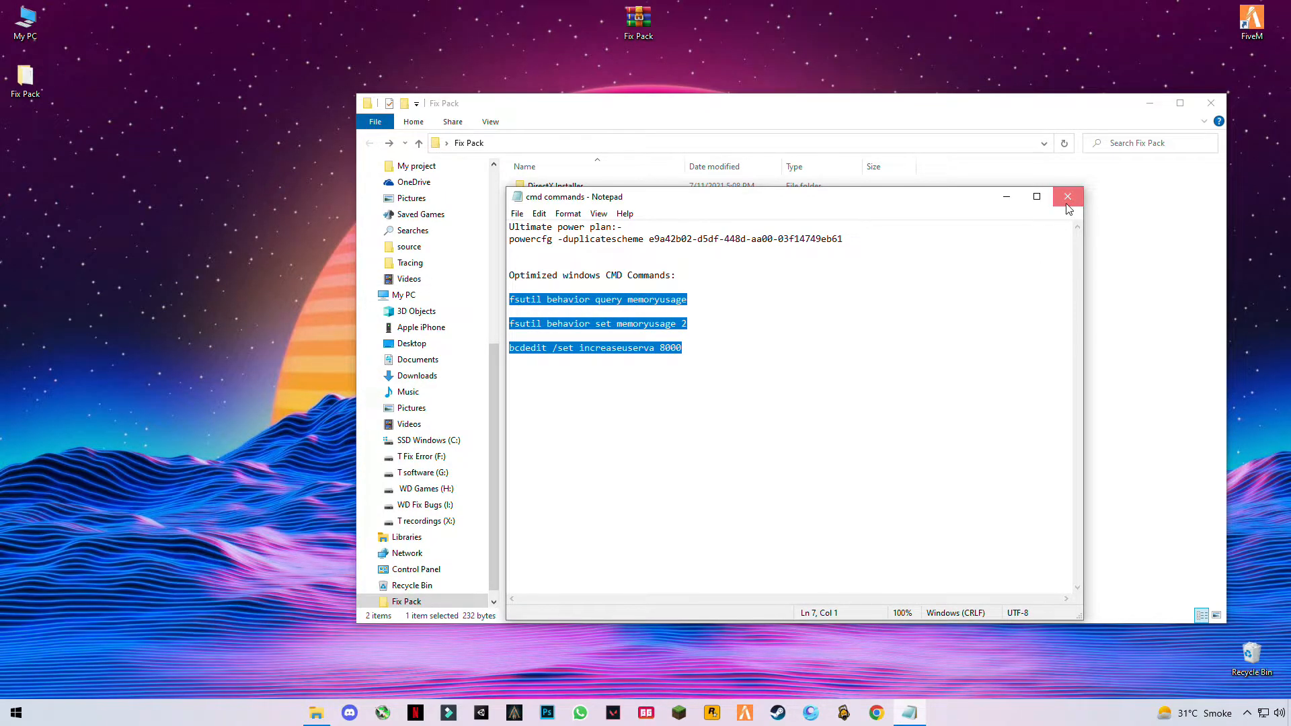
{"action": "left_click", "coordinate": [1068, 196]}
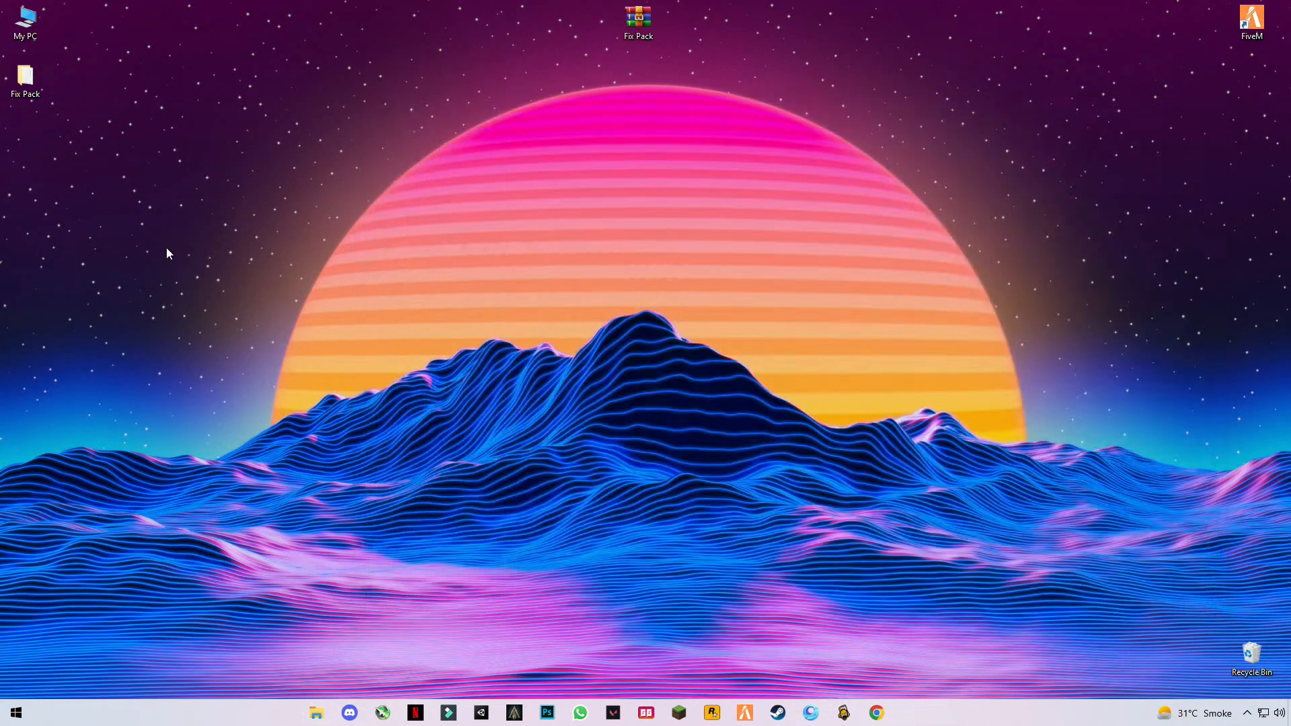
{"action": "mouse_move", "coordinate": [700, 263]}
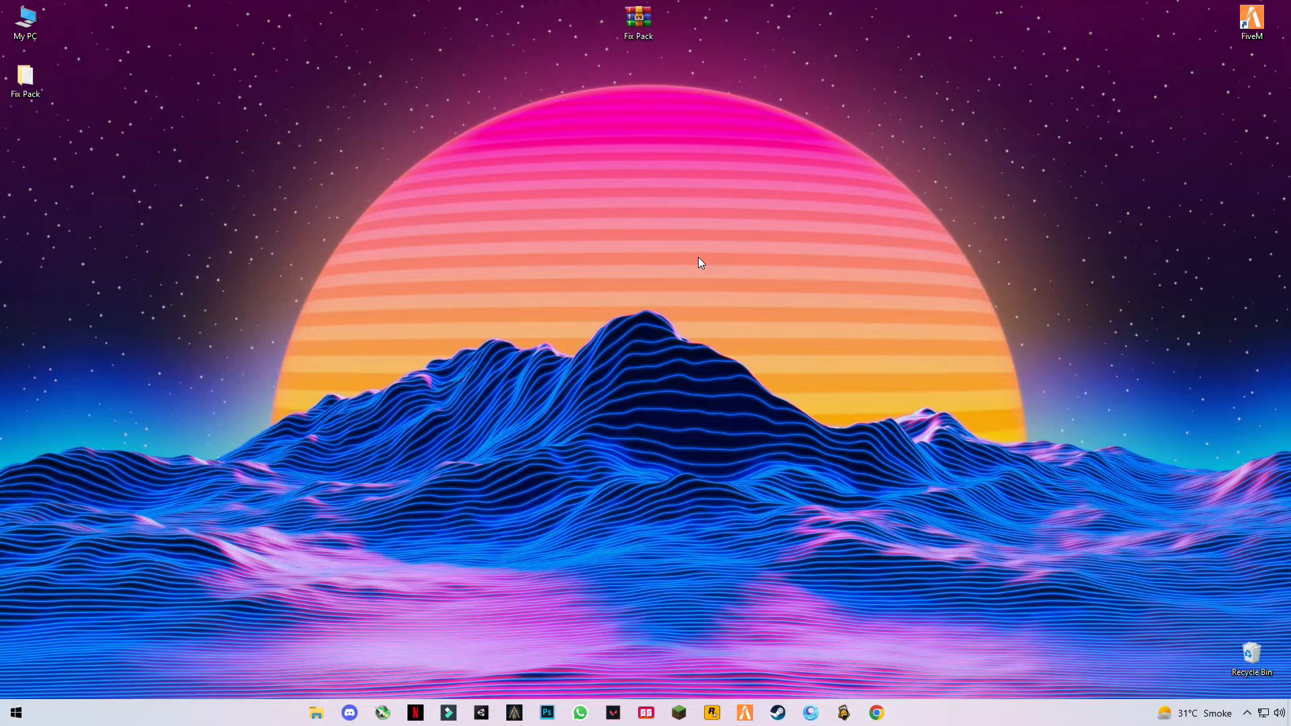
{"action": "mouse_move", "coordinate": [477, 283]}
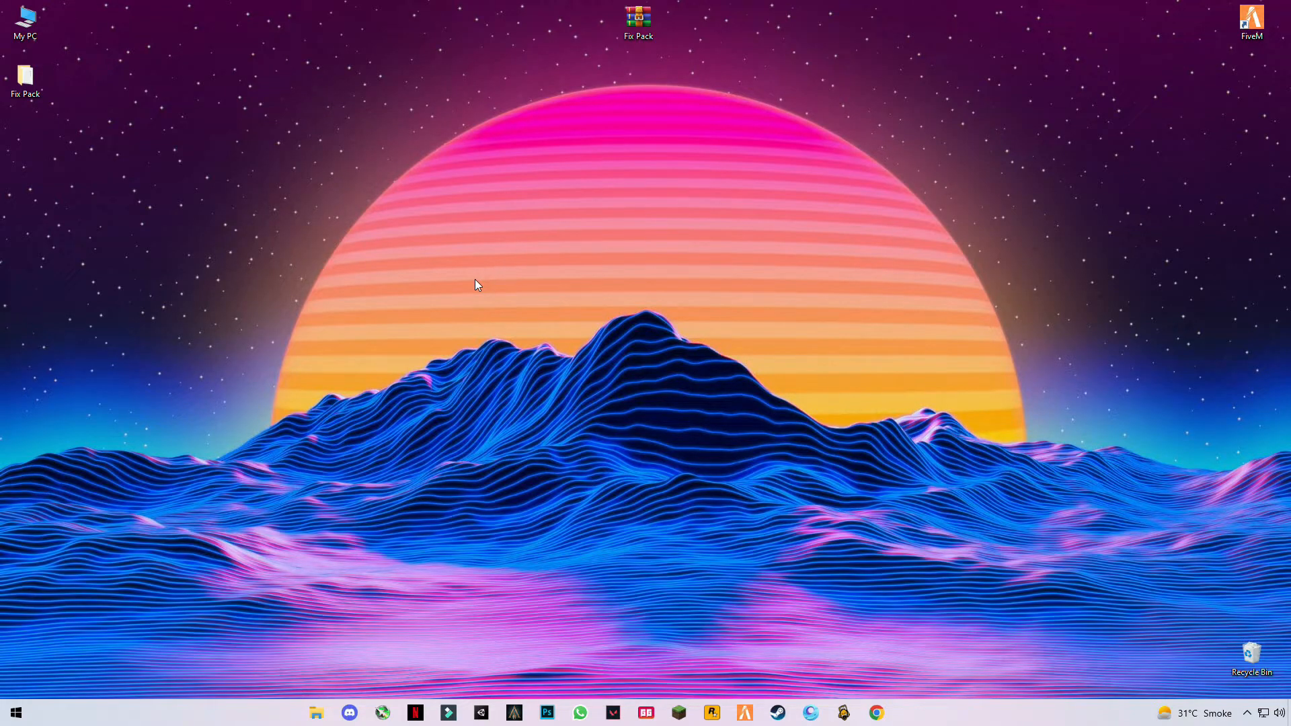